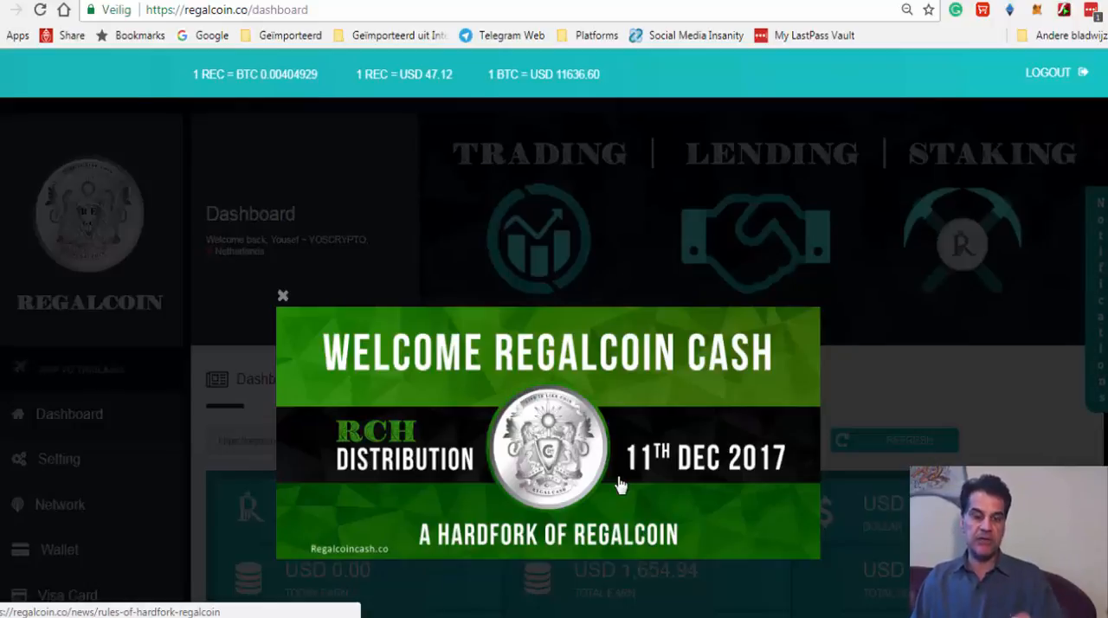
{"action": "mouse_move", "coordinate": [975, 259]}
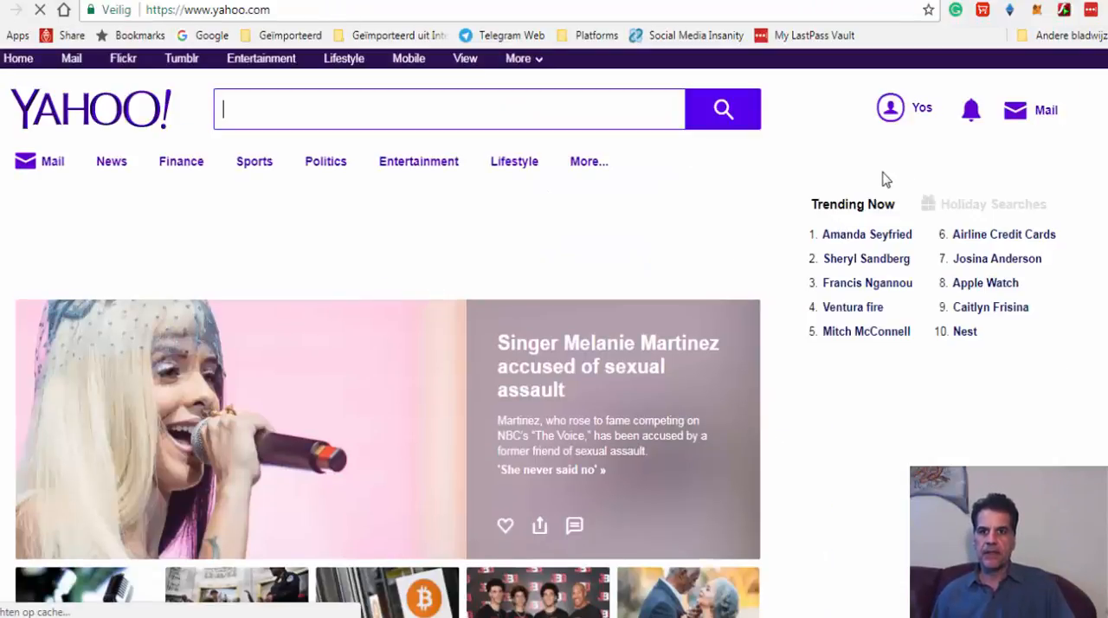
Open the Yahoo Mail inbox and scroll down to this week's earlier messages
{"action": "left_click", "coordinate": [1015, 110]}
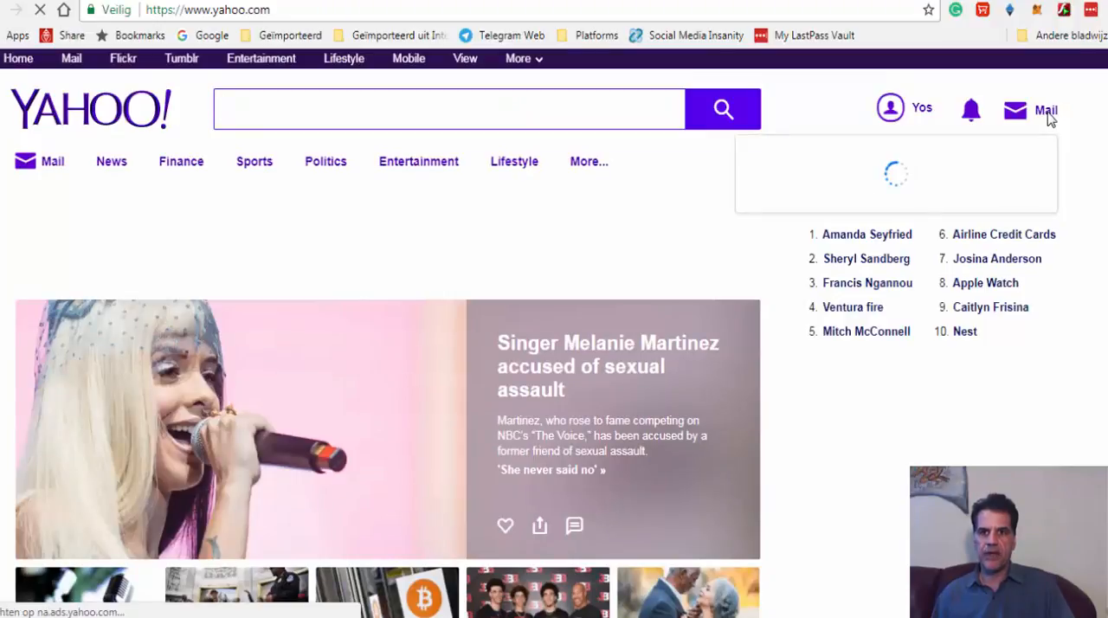
{"action": "left_click", "coordinate": [1014, 110]}
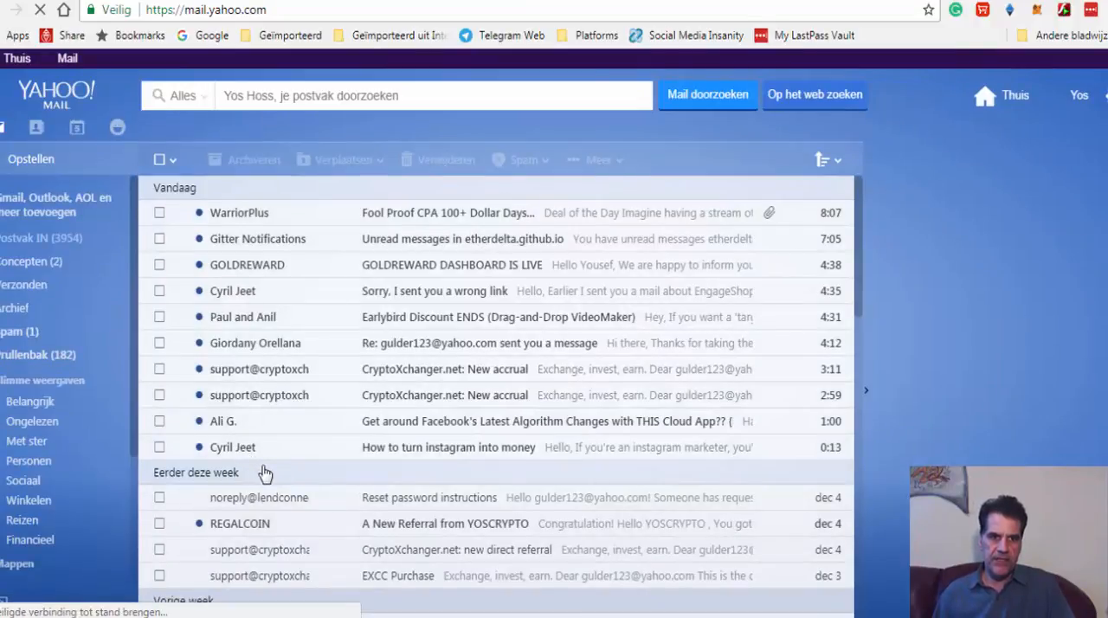
{"action": "scroll", "scroll_direction": "down", "scroll_amount": 3}
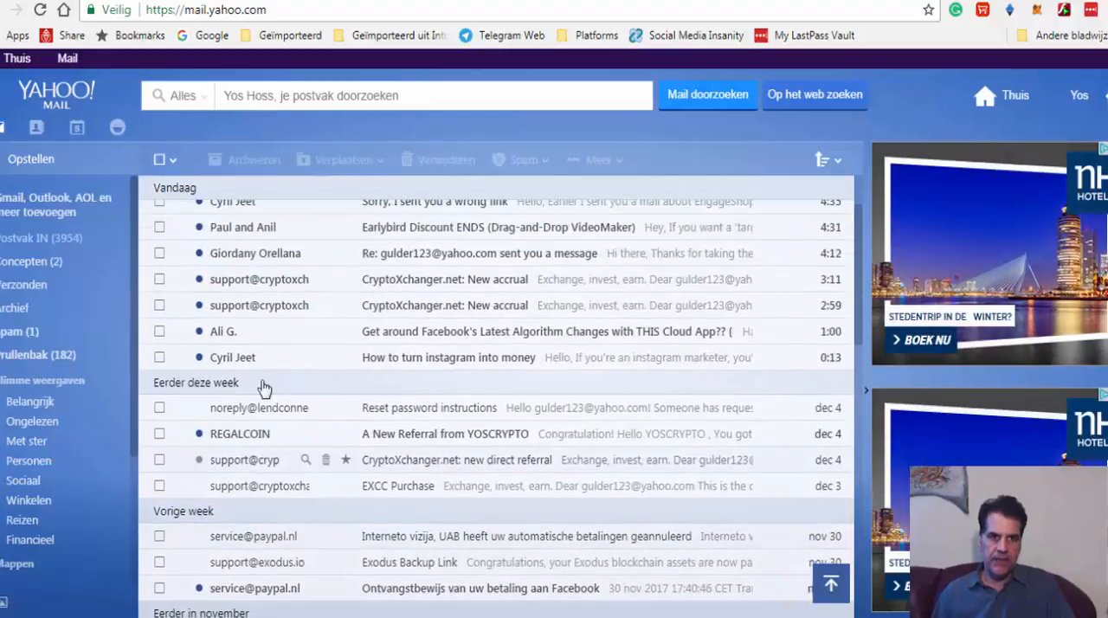
{"action": "scroll", "scroll_direction": "down", "scroll_amount": 3}
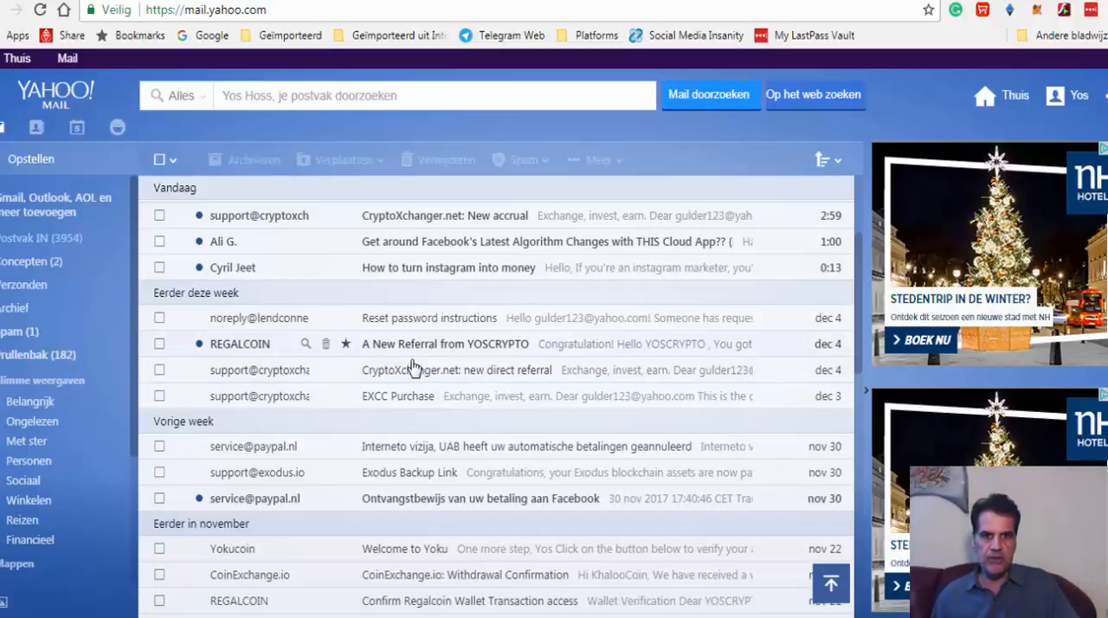
Open the 'A New Referral from YOSCRYPTO' email and read through its content
{"action": "left_click", "coordinate": [443, 344]}
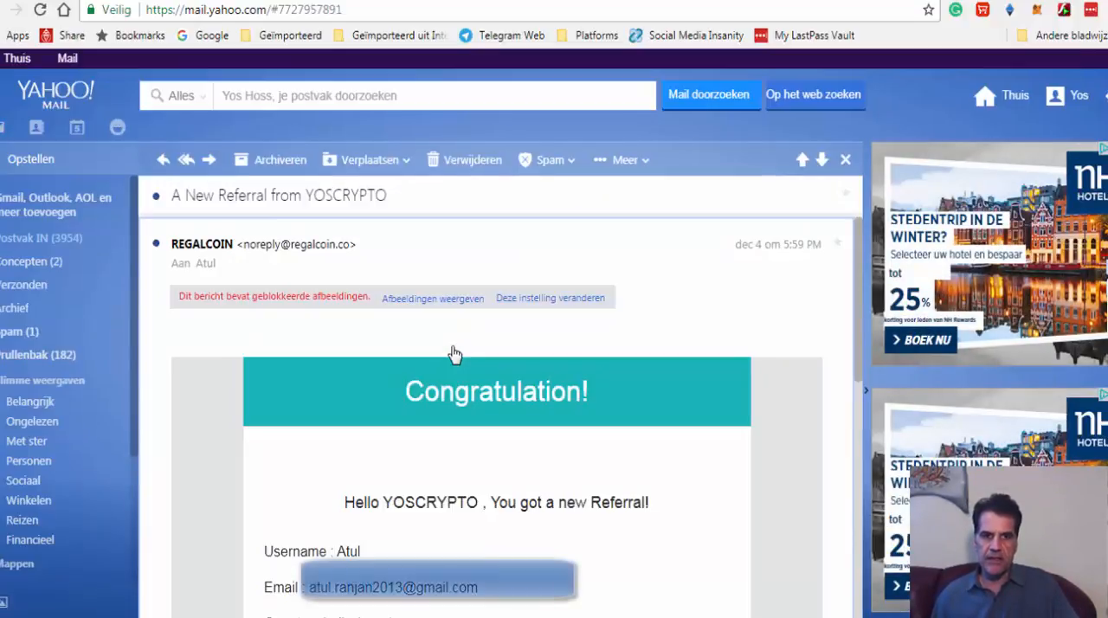
{"action": "scroll", "scroll_direction": "down", "scroll_amount": 3}
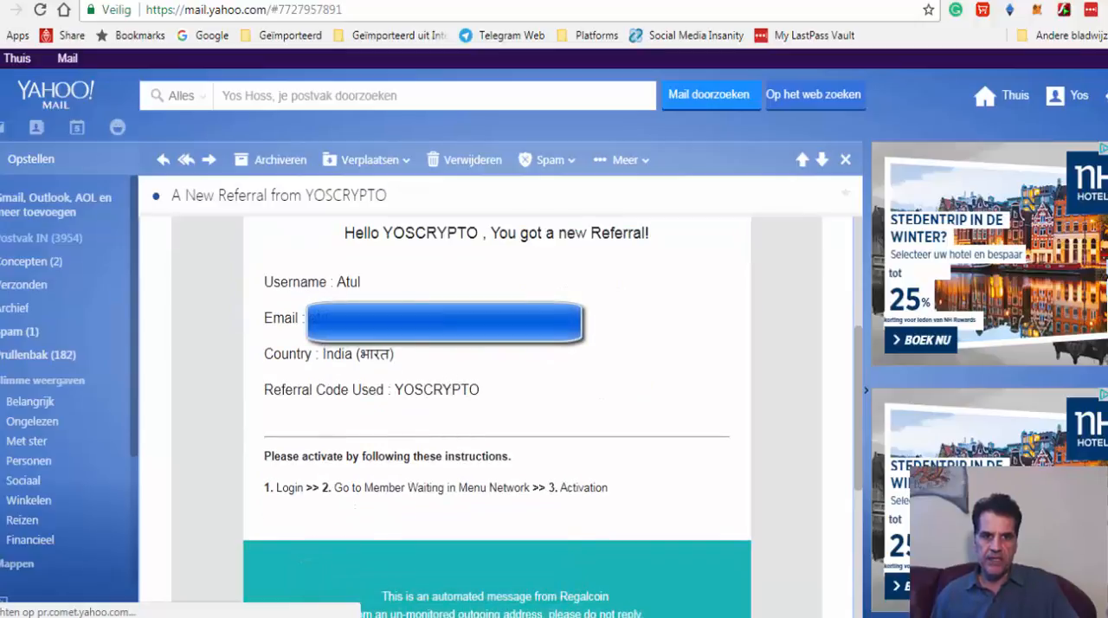
{"action": "scroll", "scroll_direction": "down", "scroll_amount": 3}
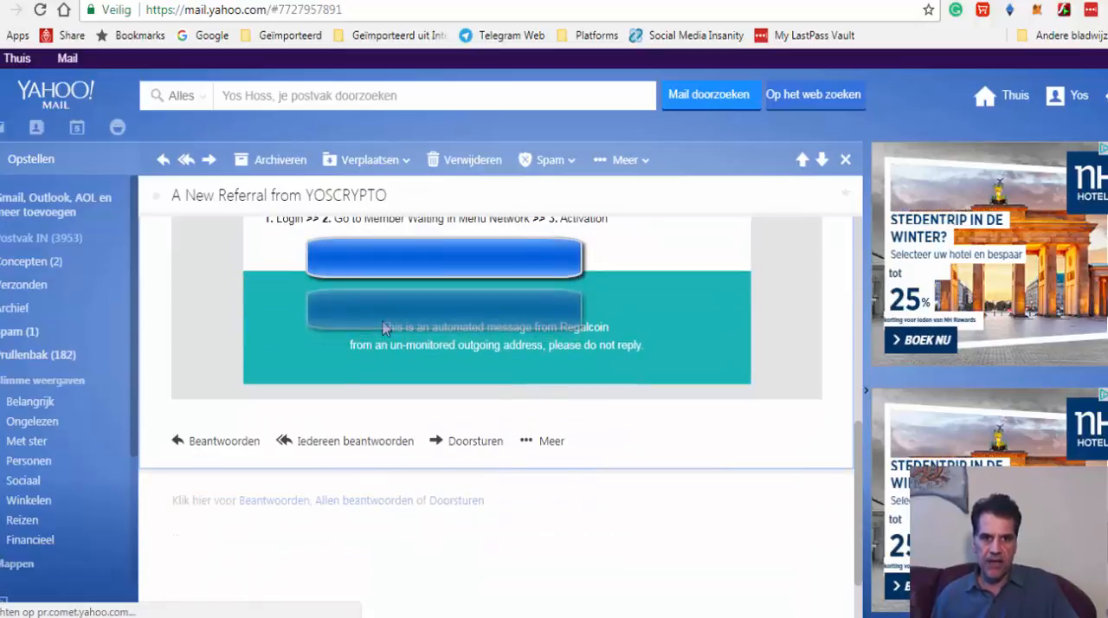
{"action": "scroll", "scroll_direction": "up", "scroll_amount": 3}
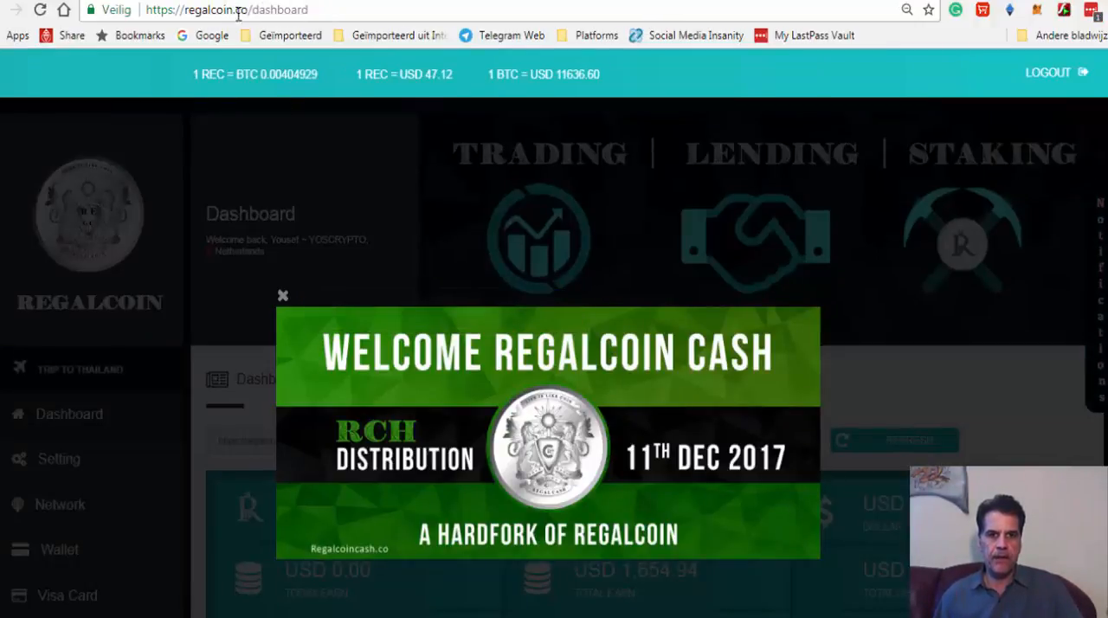
{"action": "mouse_move", "coordinate": [822, 347]}
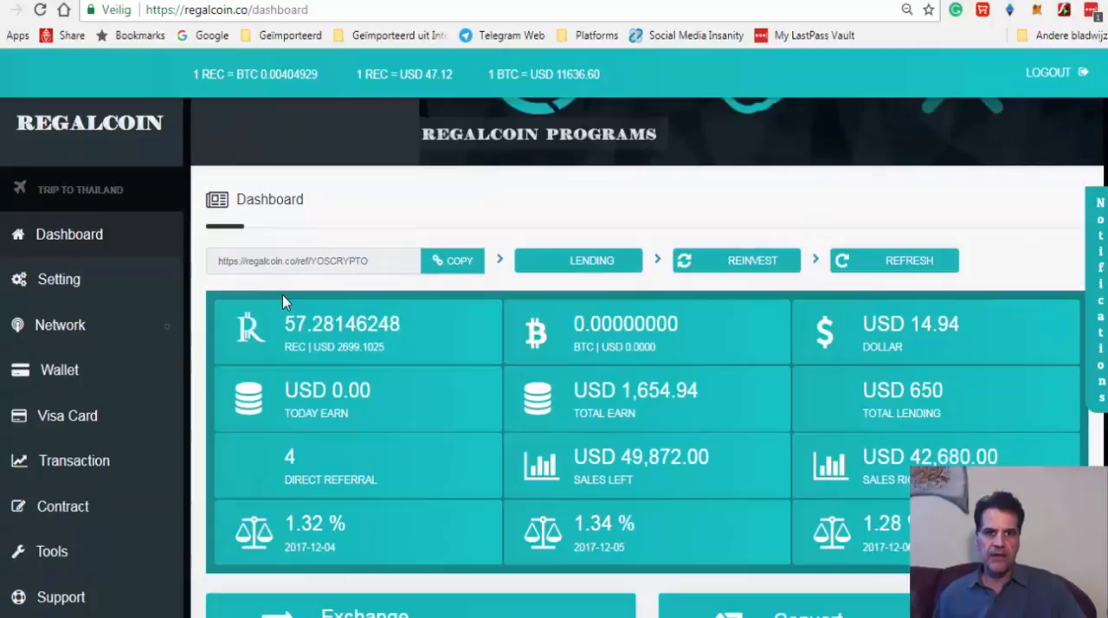
{"action": "mouse_move", "coordinate": [147, 277]}
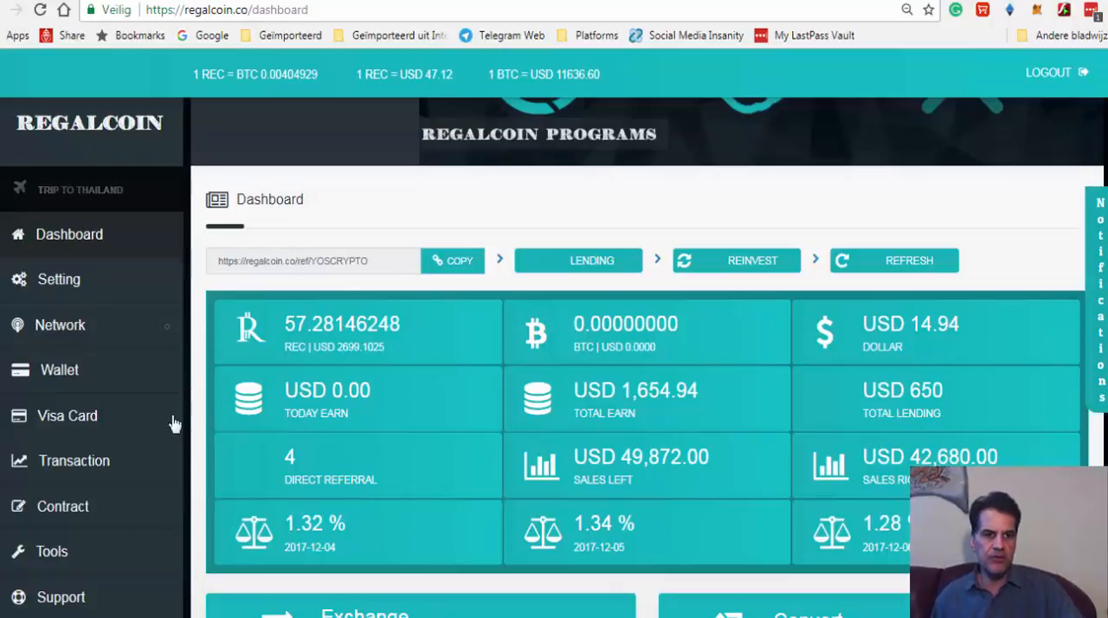
Scroll the Regalcoin sidebar and expand the Network menu
{"action": "scroll", "scroll_direction": "down", "scroll_amount": 3}
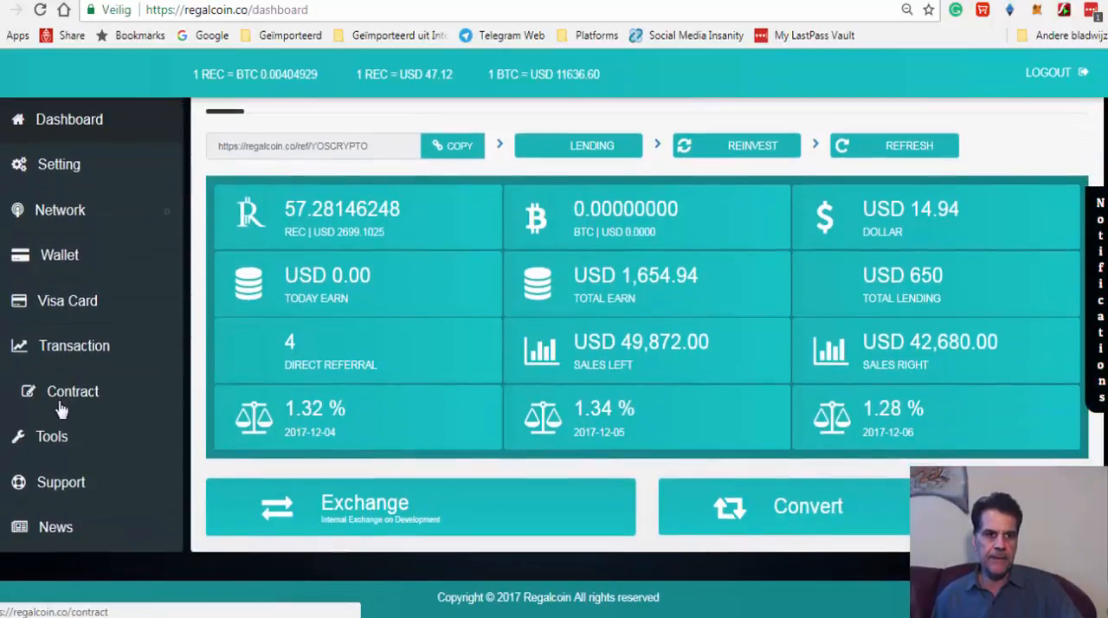
{"action": "scroll", "scroll_direction": "up", "scroll_amount": 3}
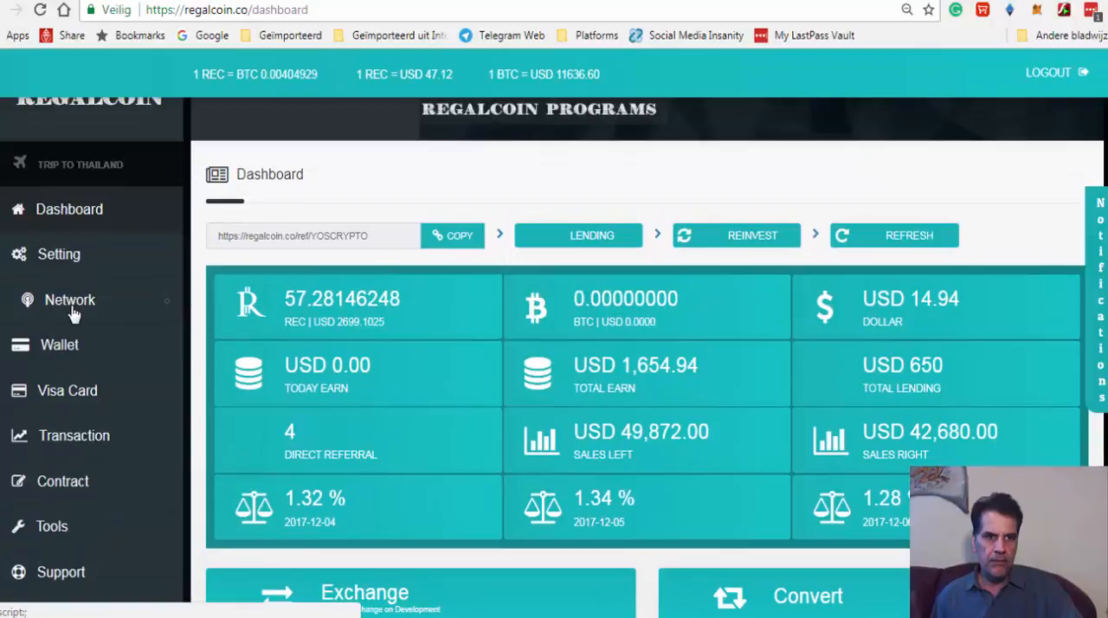
{"action": "left_click", "coordinate": [69, 299]}
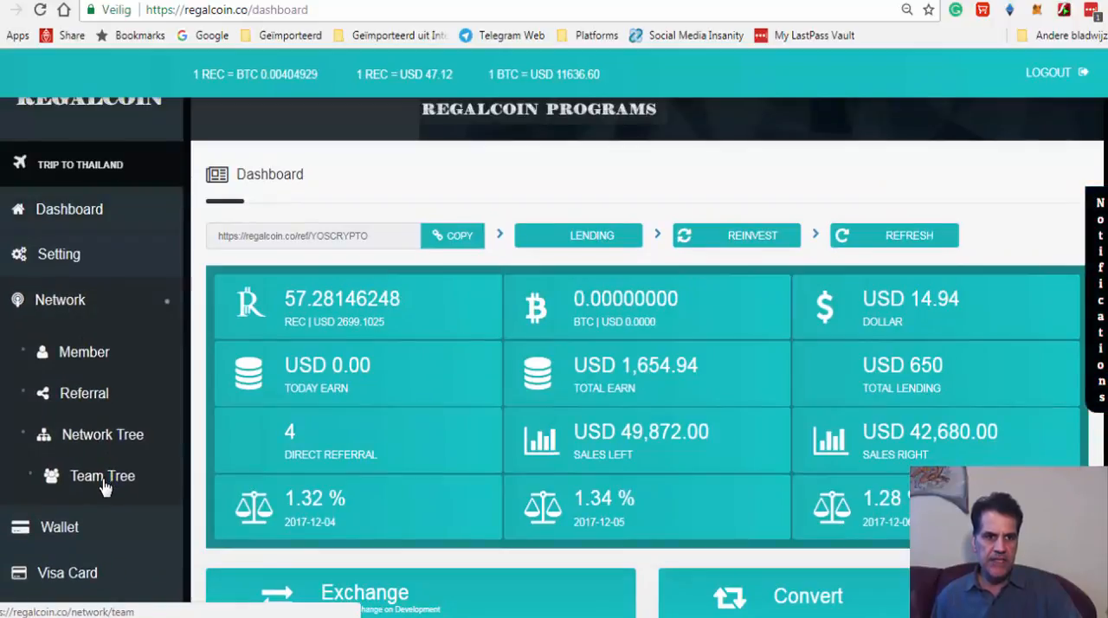
{"action": "mouse_move", "coordinate": [104, 435]}
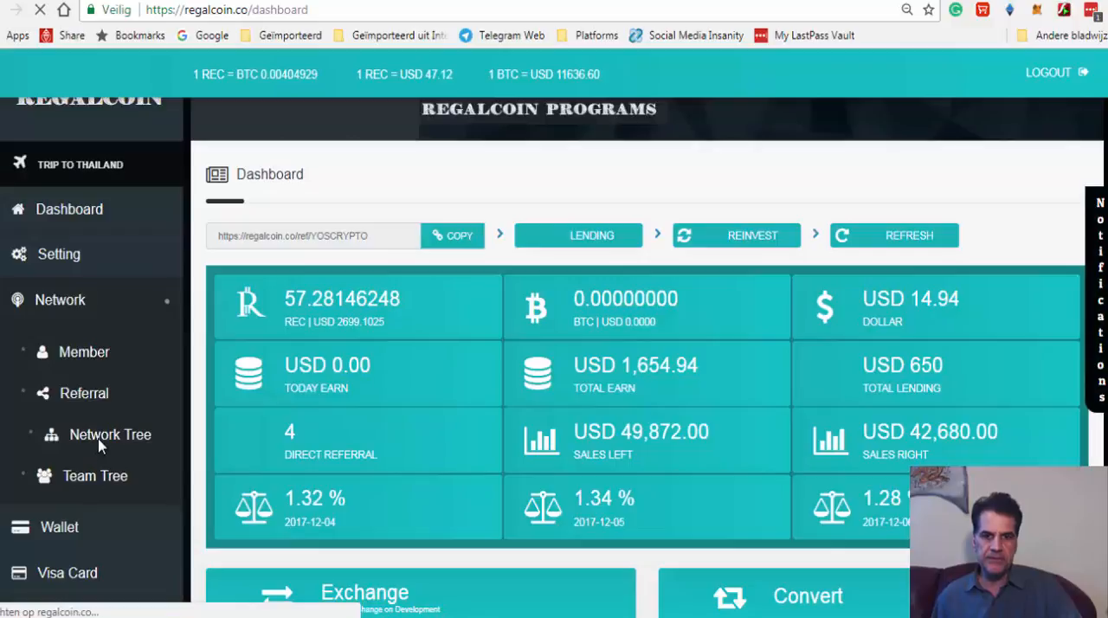
{"action": "left_click", "coordinate": [110, 434]}
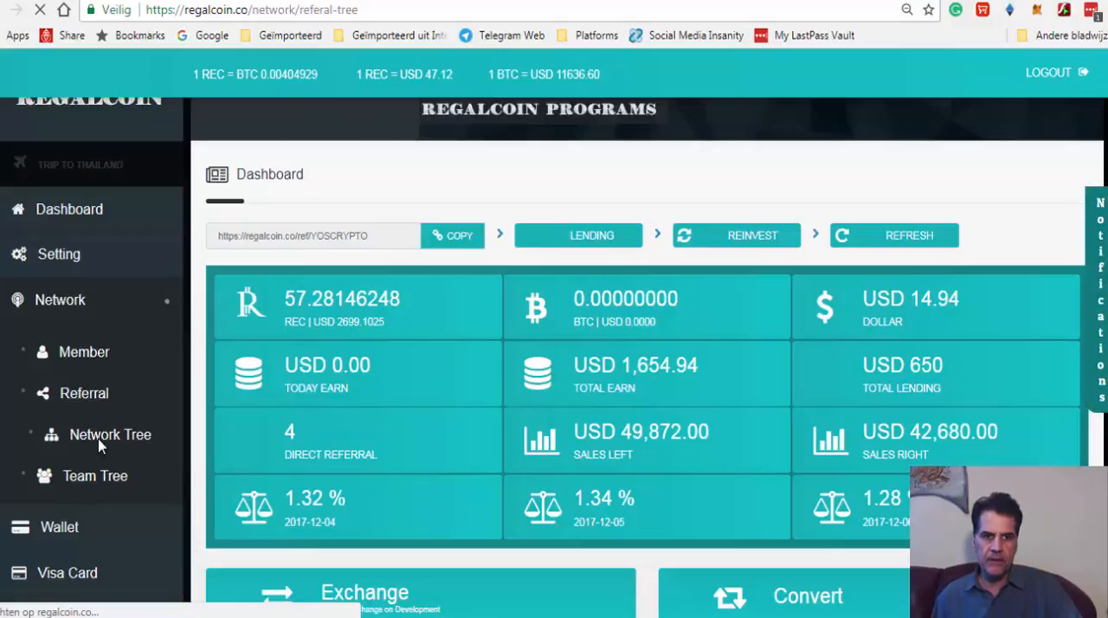
{"action": "left_click", "coordinate": [110, 433]}
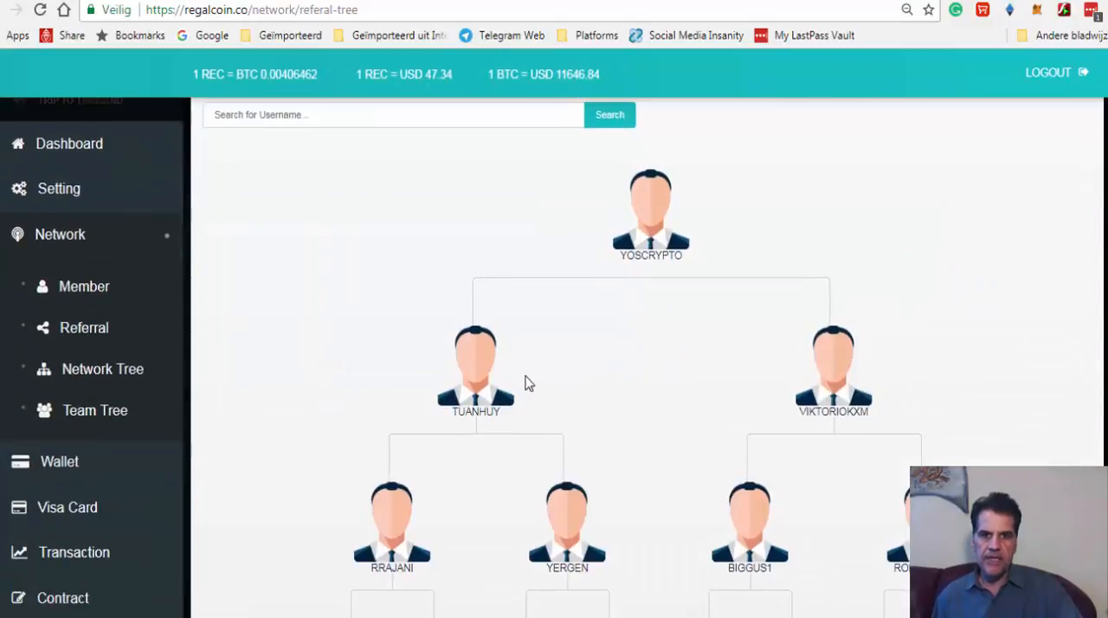
{"action": "scroll", "scroll_direction": "down", "scroll_amount": 3}
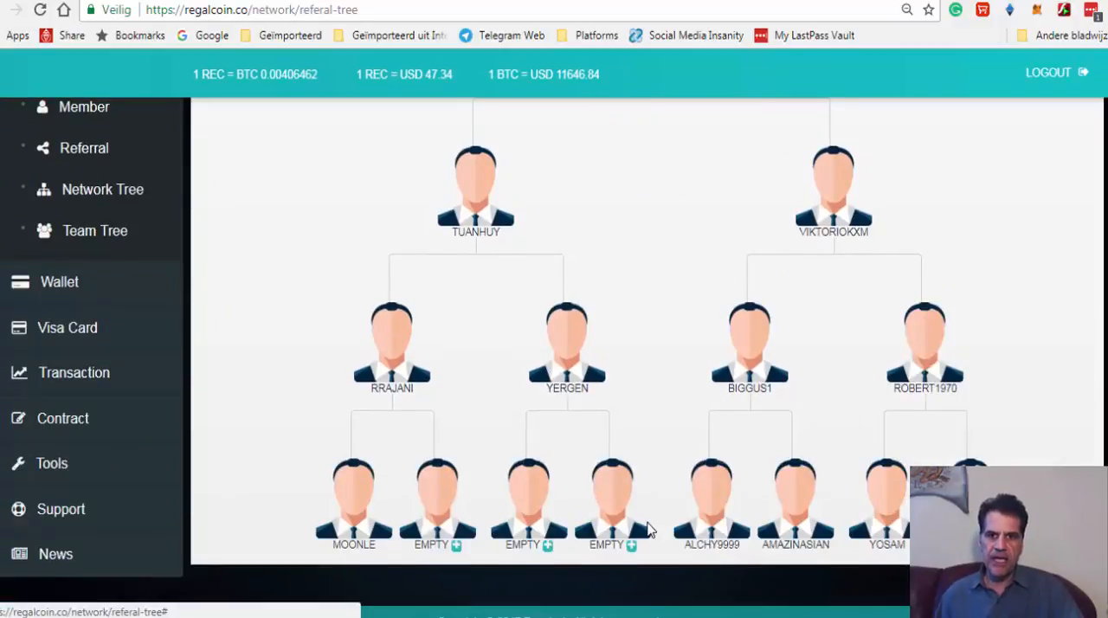
{"action": "scroll", "scroll_direction": "up", "scroll_amount": 3}
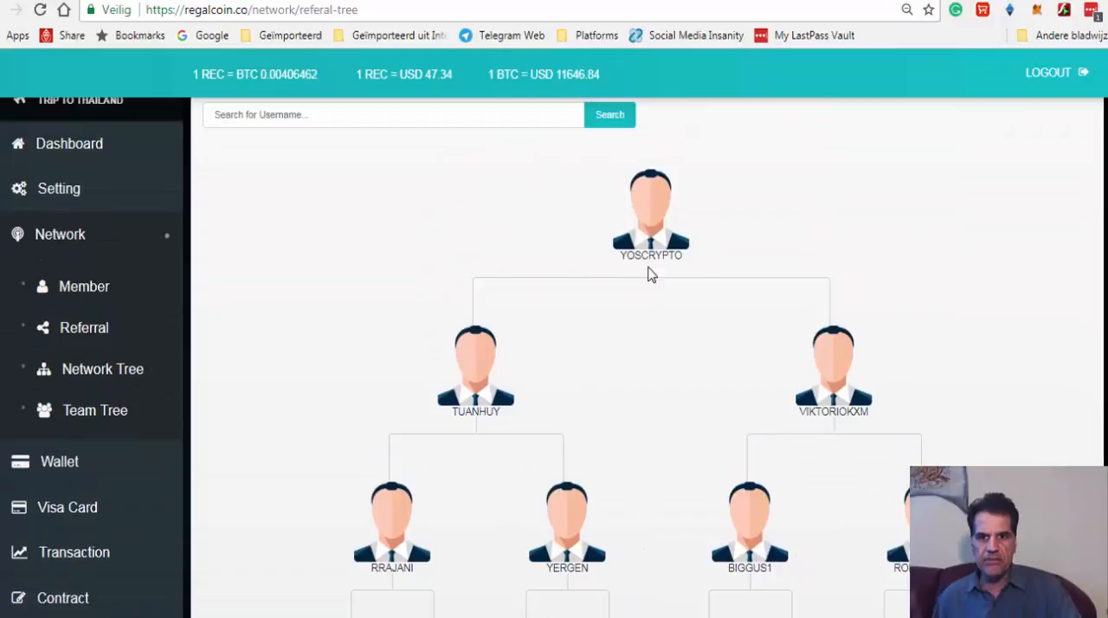
{"action": "scroll", "scroll_direction": "down", "scroll_amount": 3}
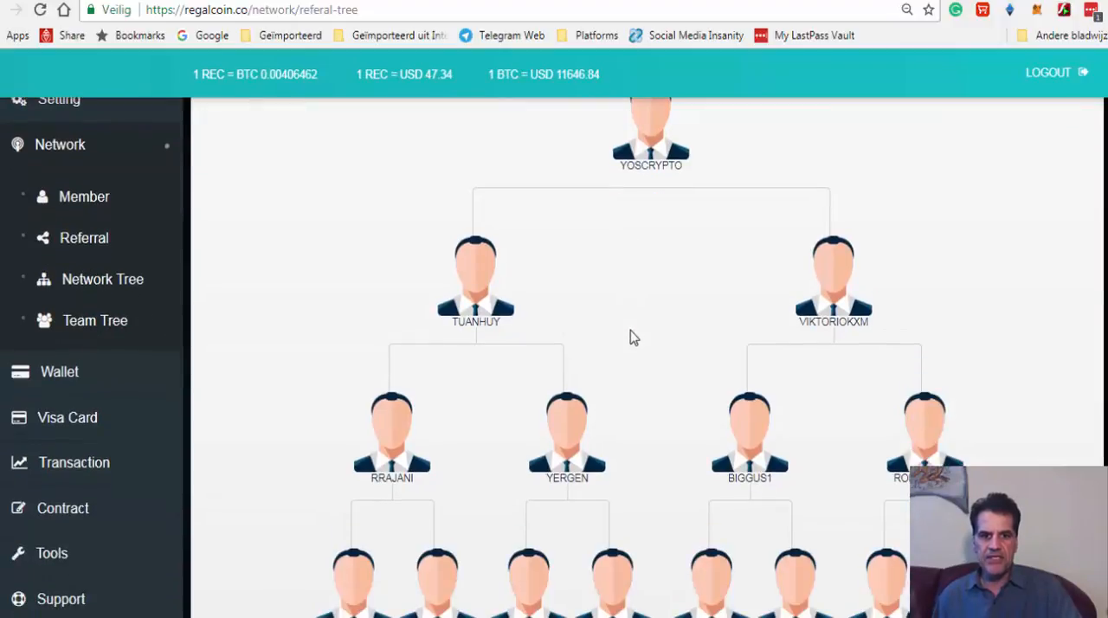
{"action": "scroll", "scroll_direction": "down", "scroll_amount": 3}
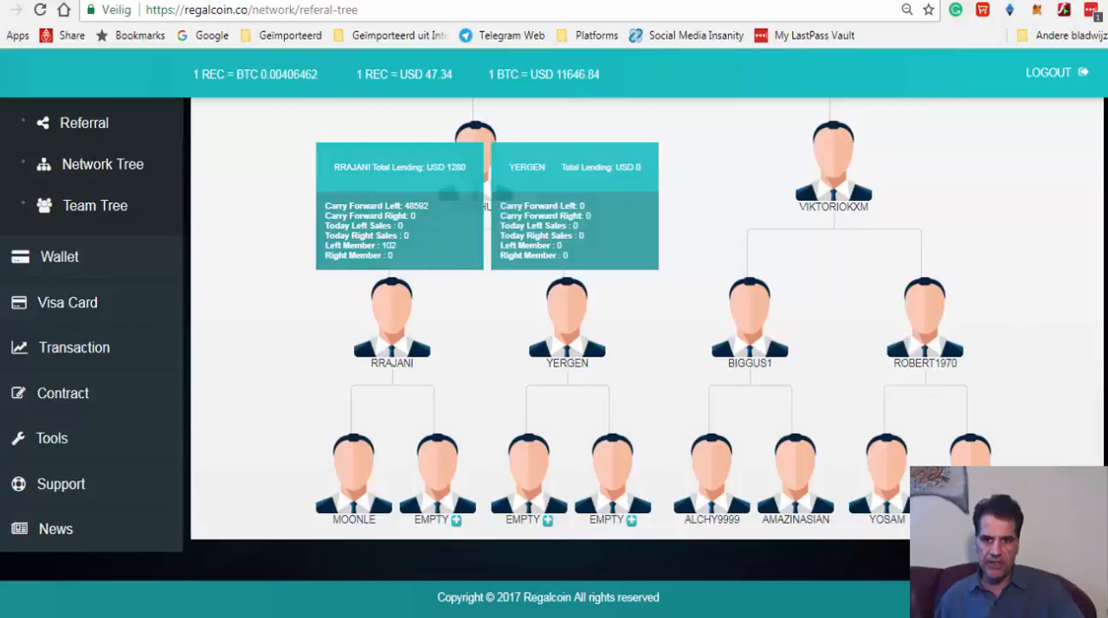
{"action": "mouse_move", "coordinate": [589, 344]}
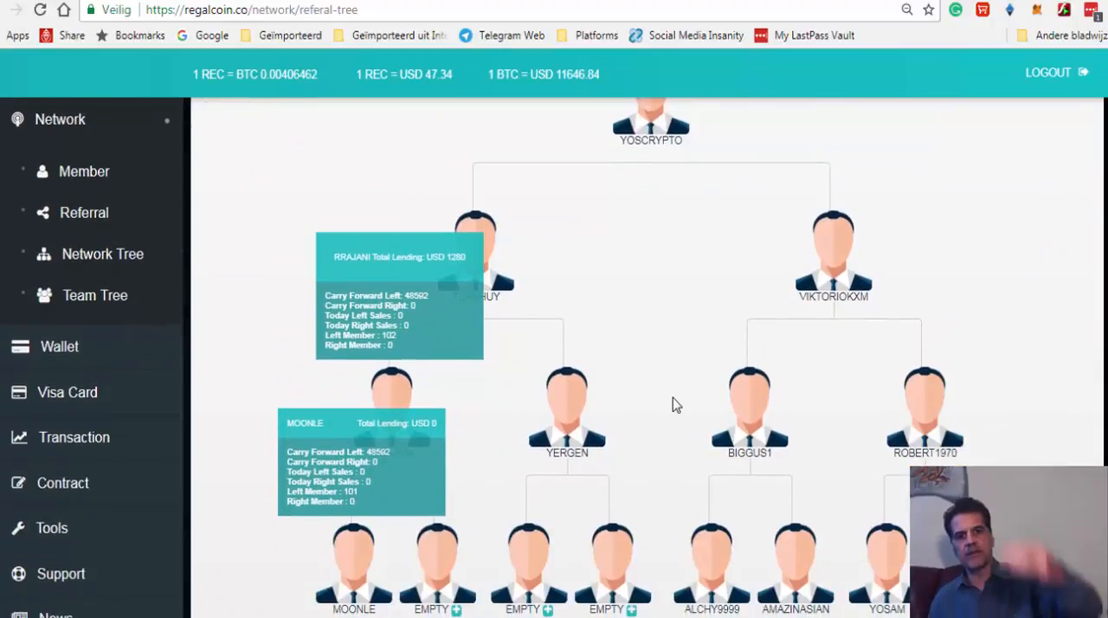
{"action": "scroll", "scroll_direction": "down", "scroll_amount": 3}
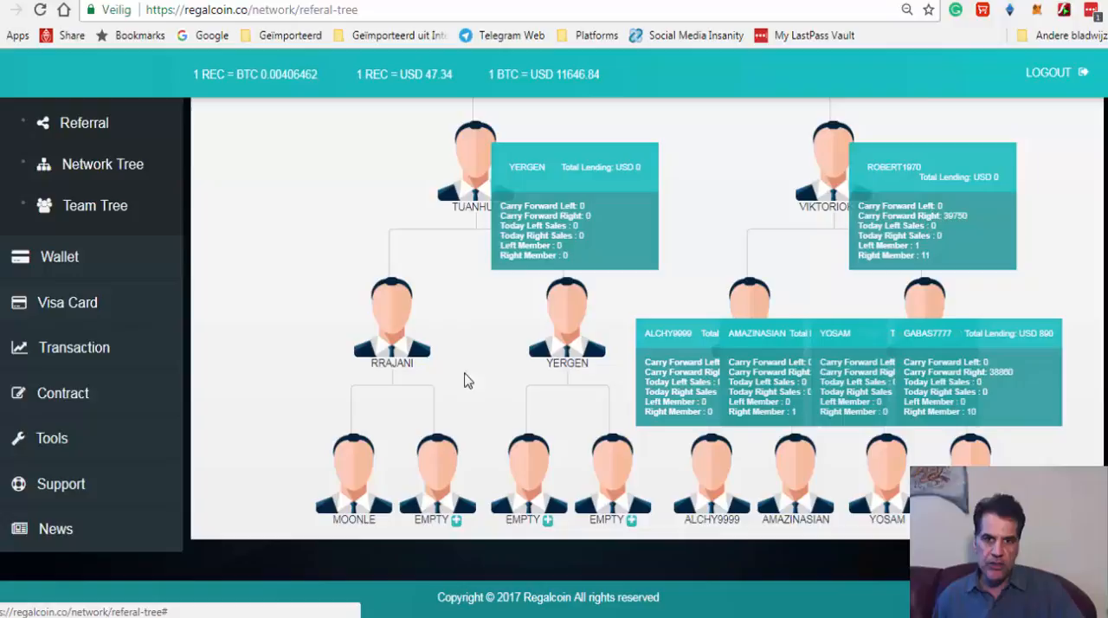
{"action": "mouse_move", "coordinate": [456, 471]}
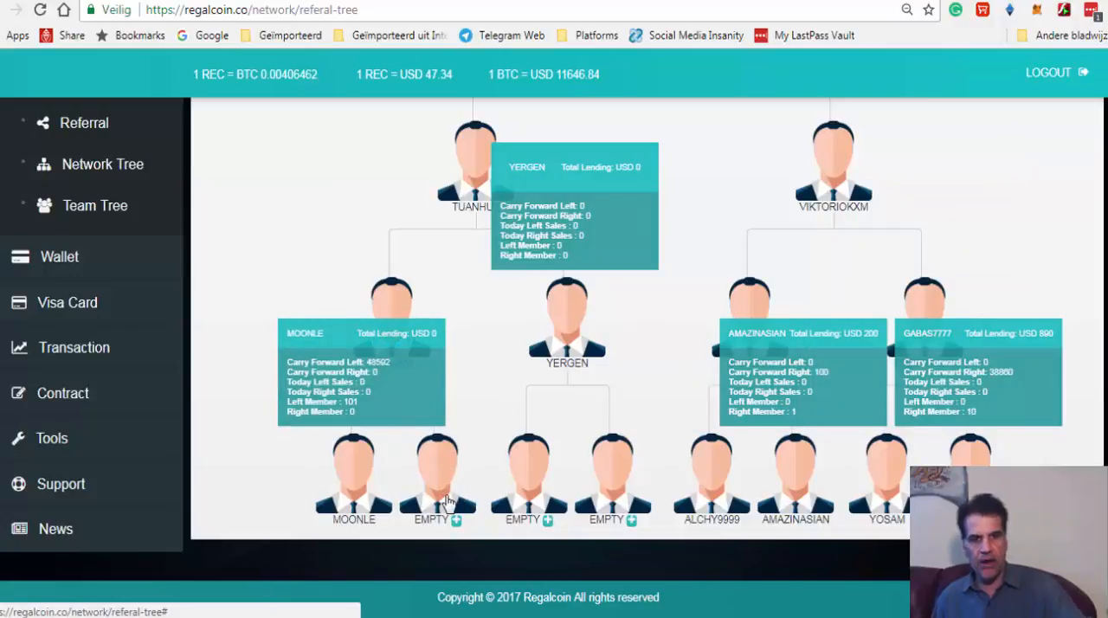
{"action": "mouse_move", "coordinate": [532, 492]}
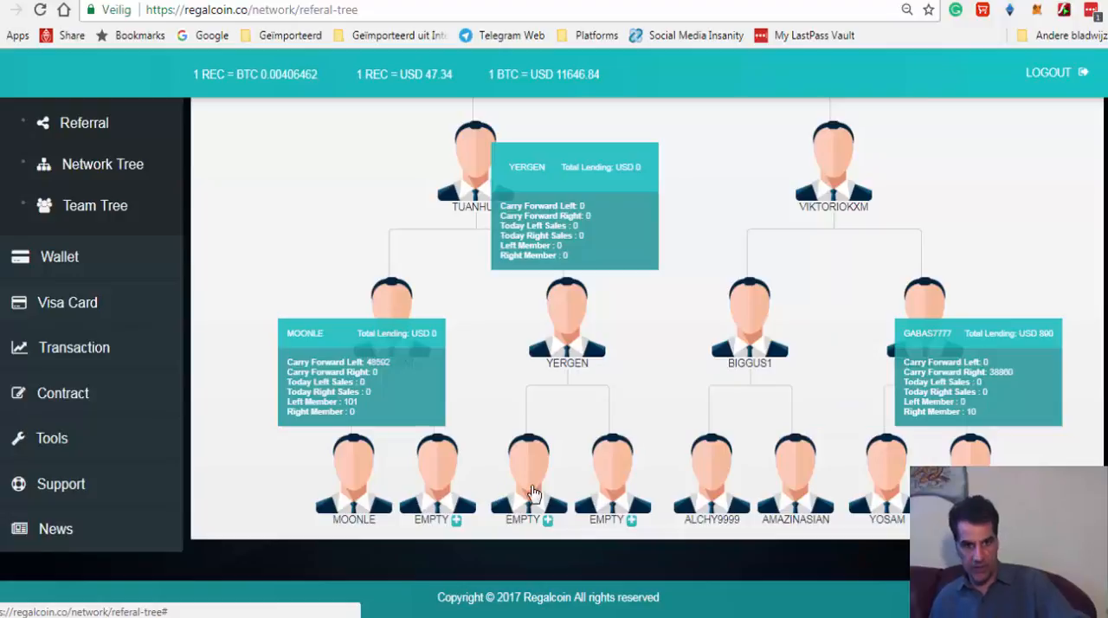
{"action": "mouse_move", "coordinate": [485, 391]}
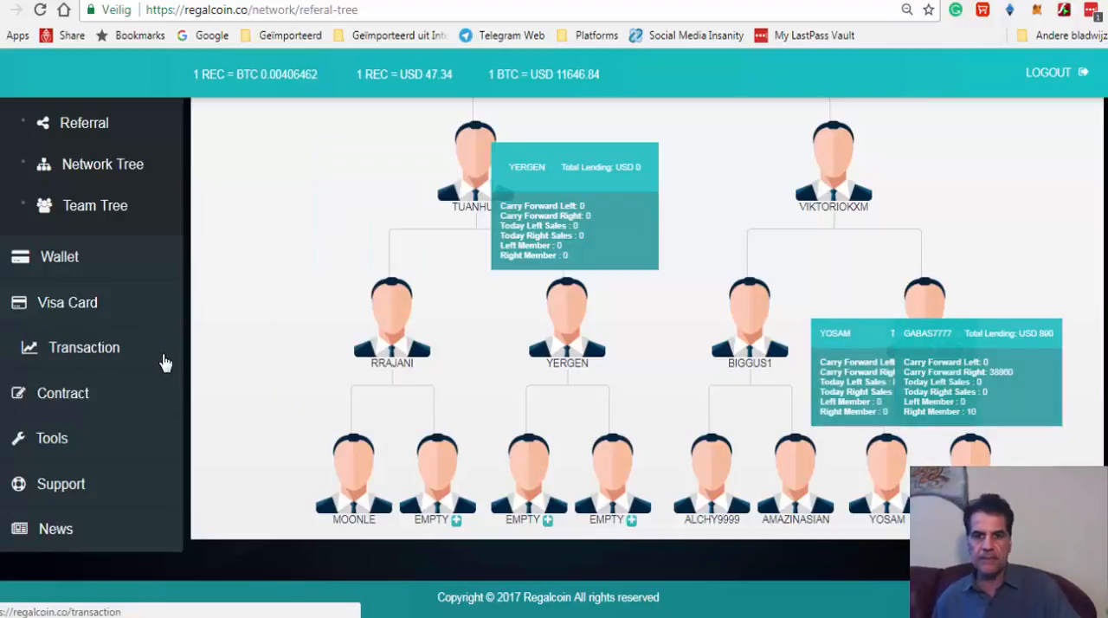
{"action": "mouse_move", "coordinate": [225, 374]}
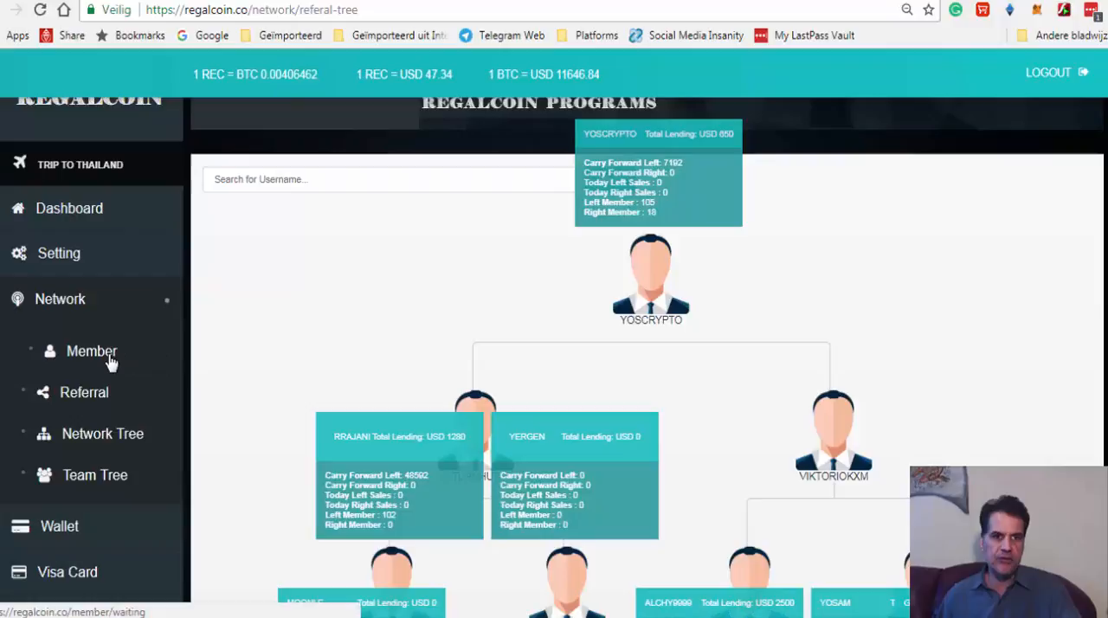
{"action": "left_click", "coordinate": [91, 350]}
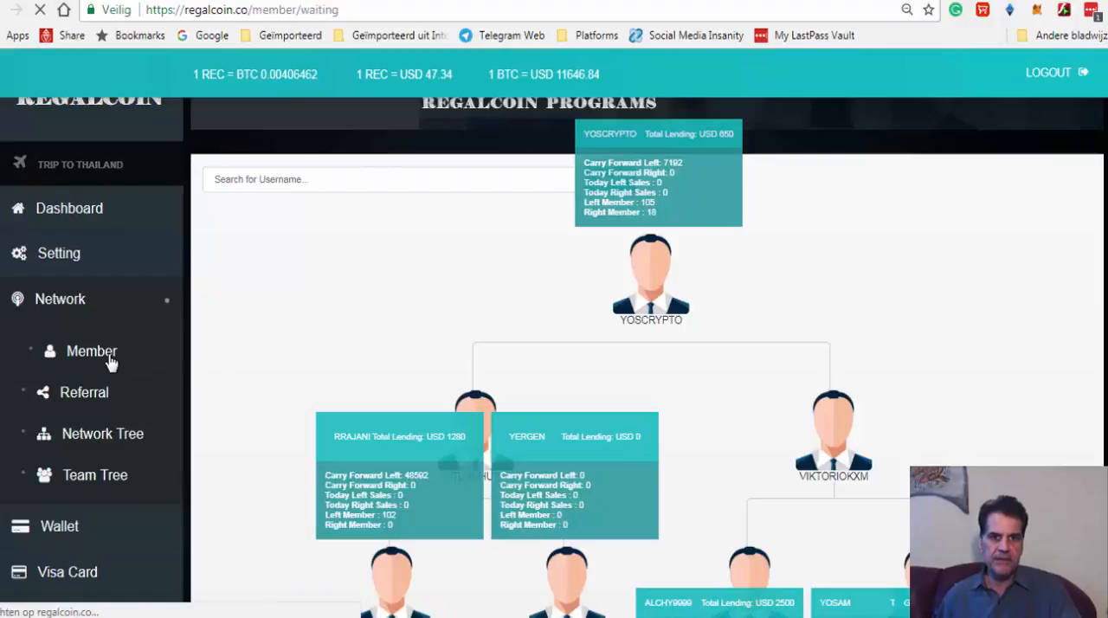
{"action": "left_click", "coordinate": [91, 350]}
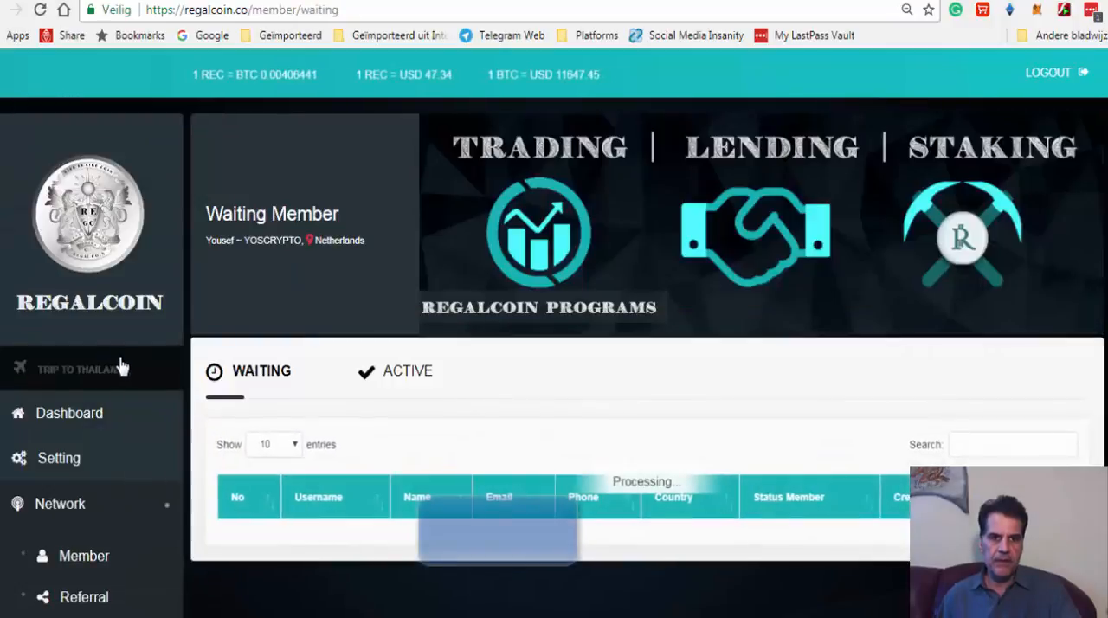
{"action": "scroll", "scroll_direction": "down", "scroll_amount": 3}
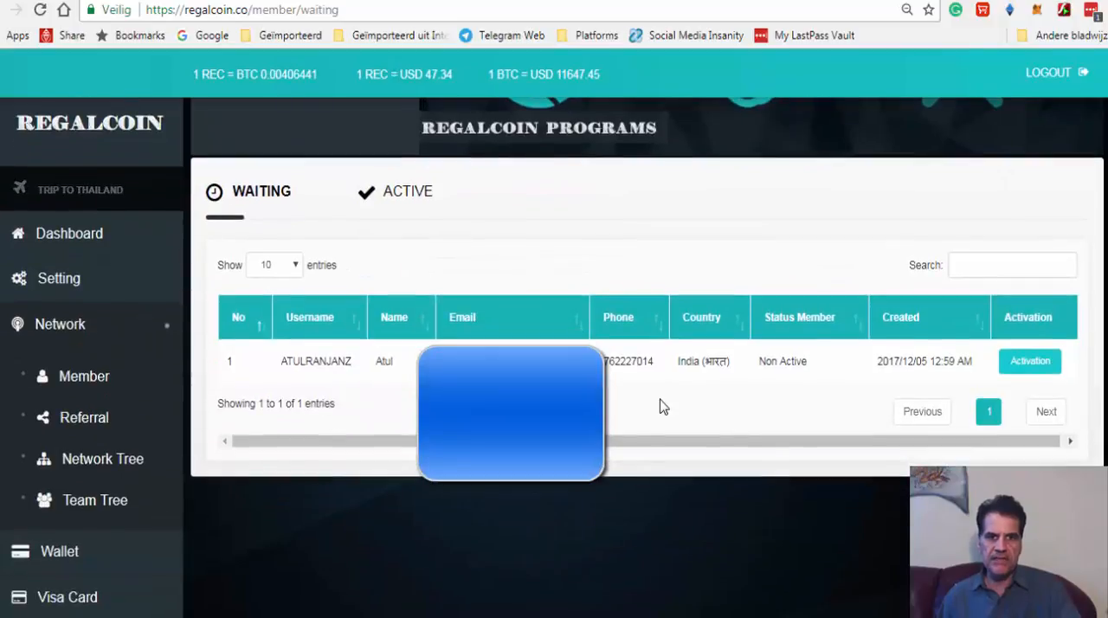
{"action": "mouse_move", "coordinate": [1029, 361]}
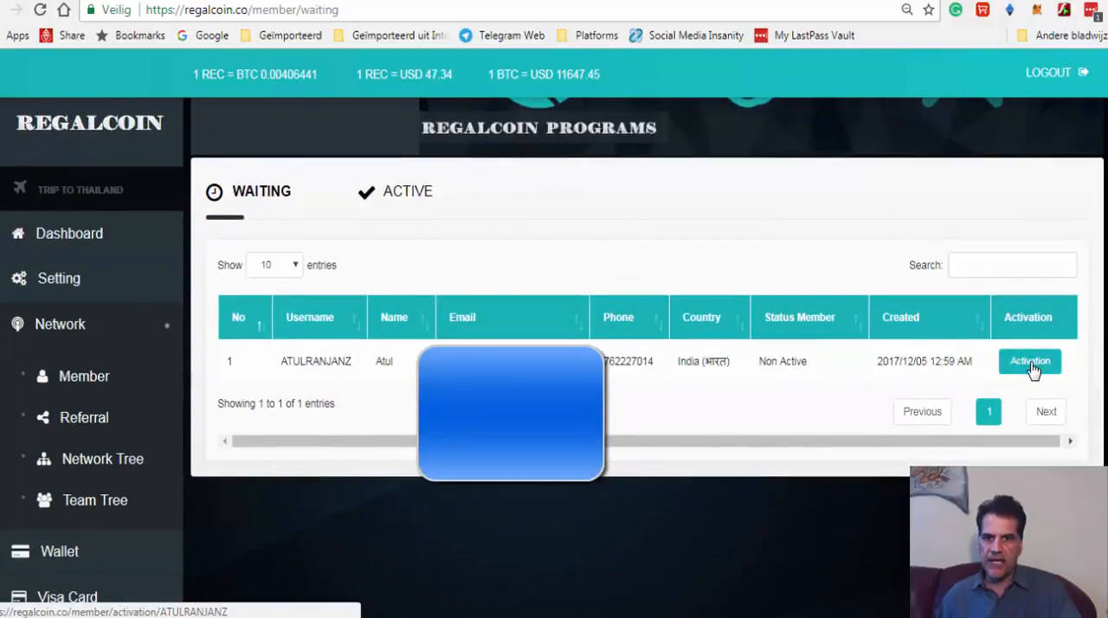
{"action": "left_click", "coordinate": [1029, 361]}
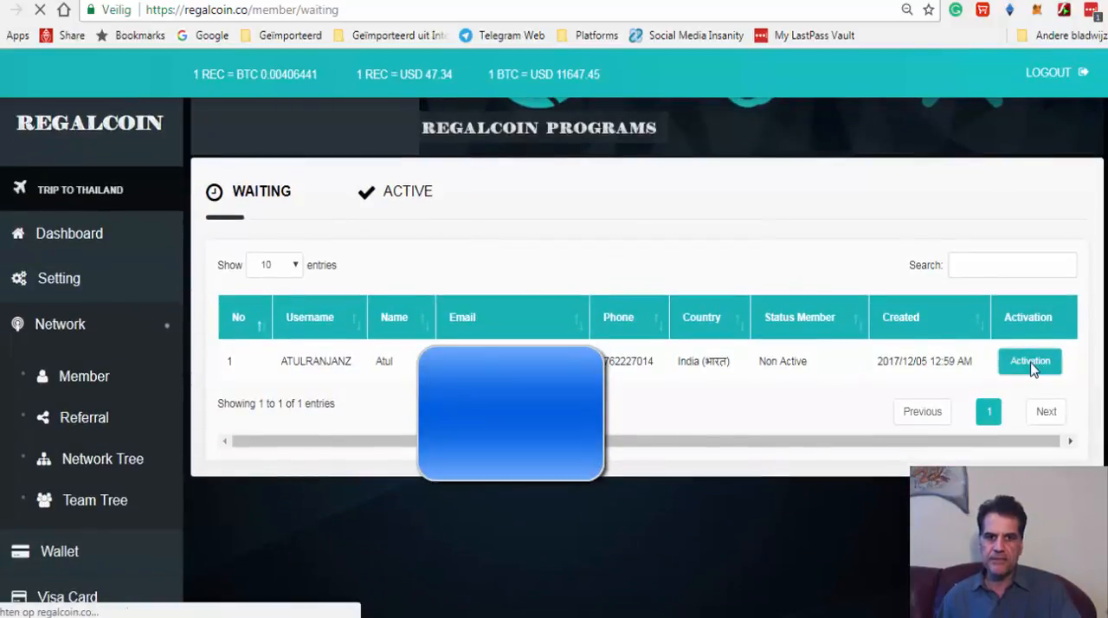
Open the ATULRANJANZ activation form, select the blank Upline field, then look up an upline
{"action": "left_click", "coordinate": [1029, 361]}
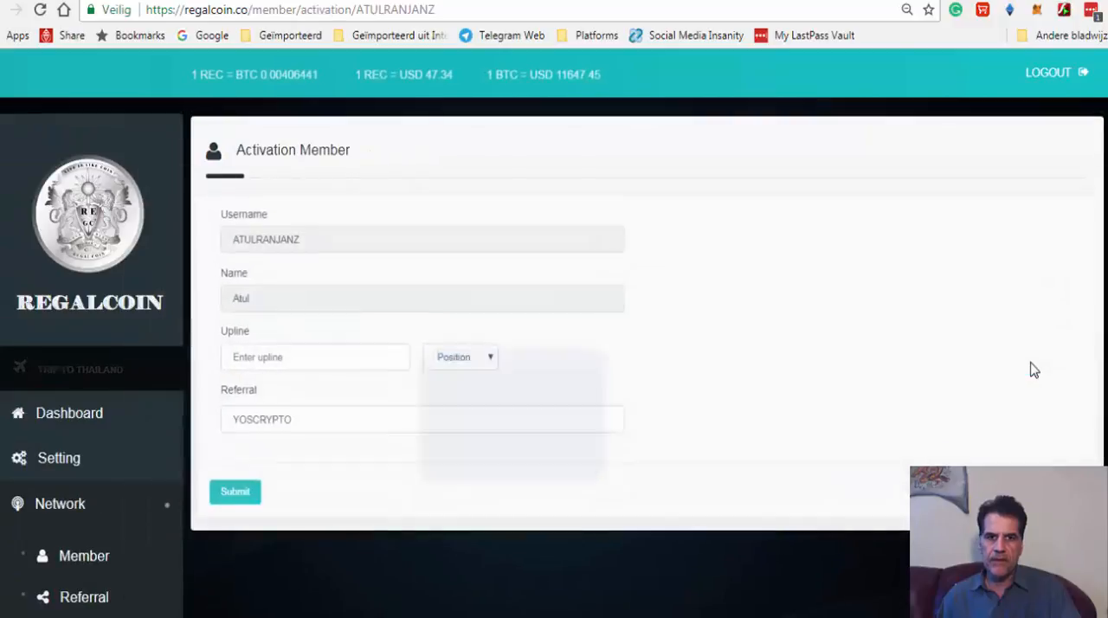
{"action": "left_click", "coordinate": [235, 490]}
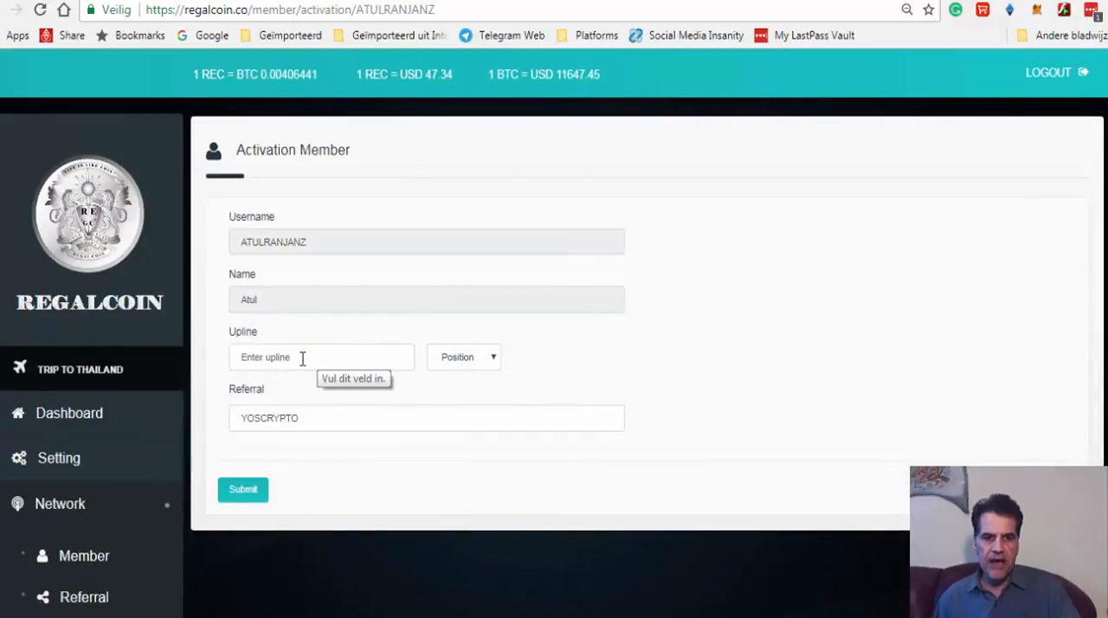
{"action": "mouse_move", "coordinate": [295, 350]}
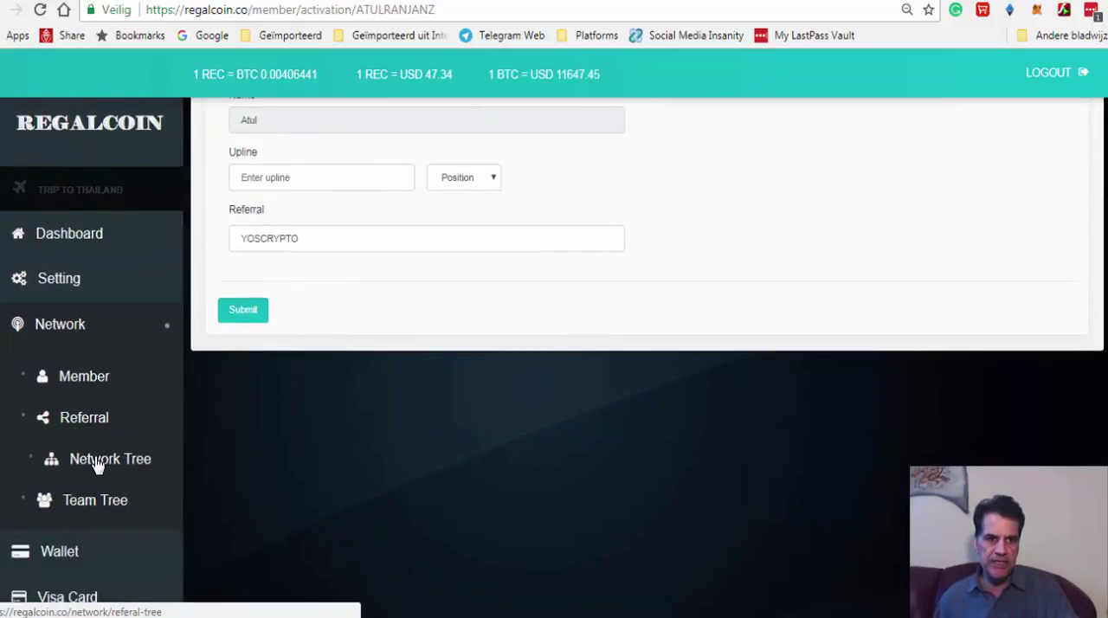
{"action": "left_click", "coordinate": [109, 459]}
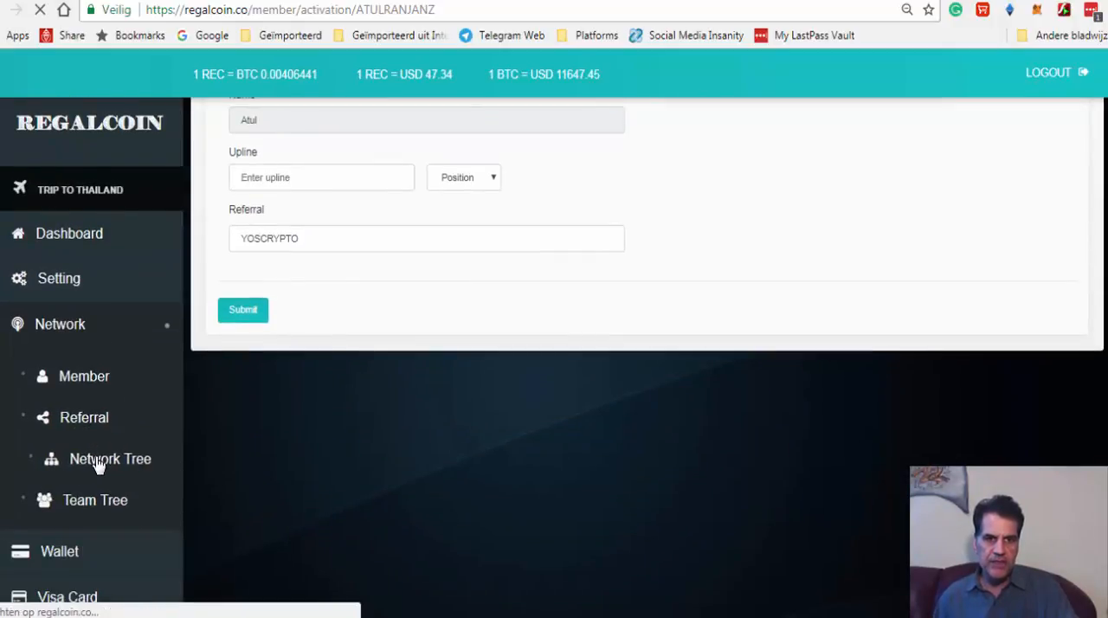
{"action": "left_click", "coordinate": [110, 459]}
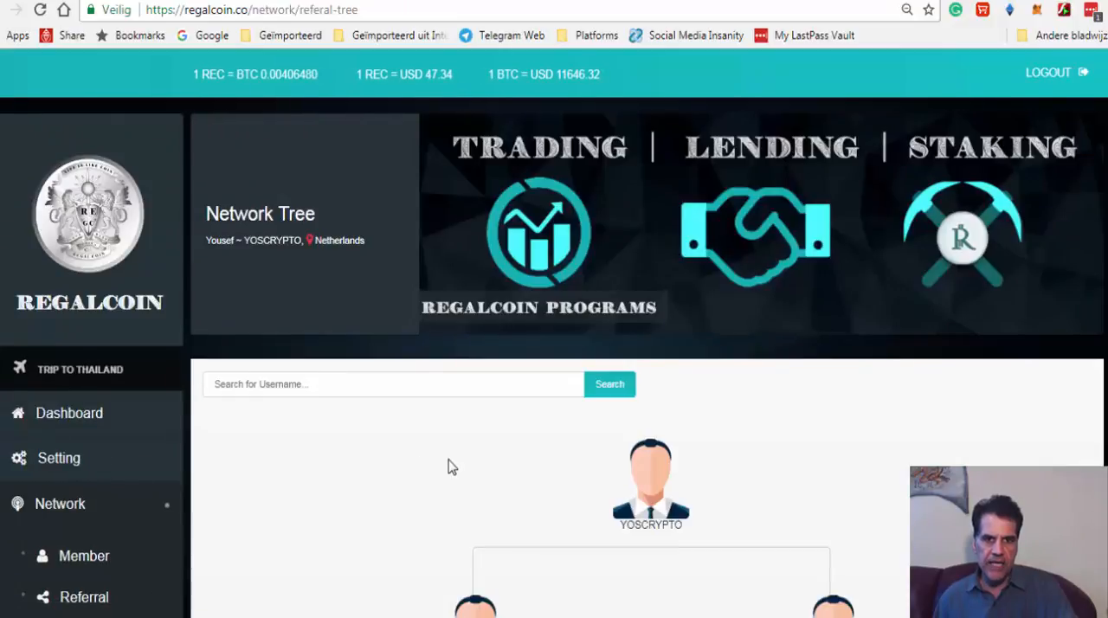
{"action": "scroll", "scroll_direction": "down", "scroll_amount": 3}
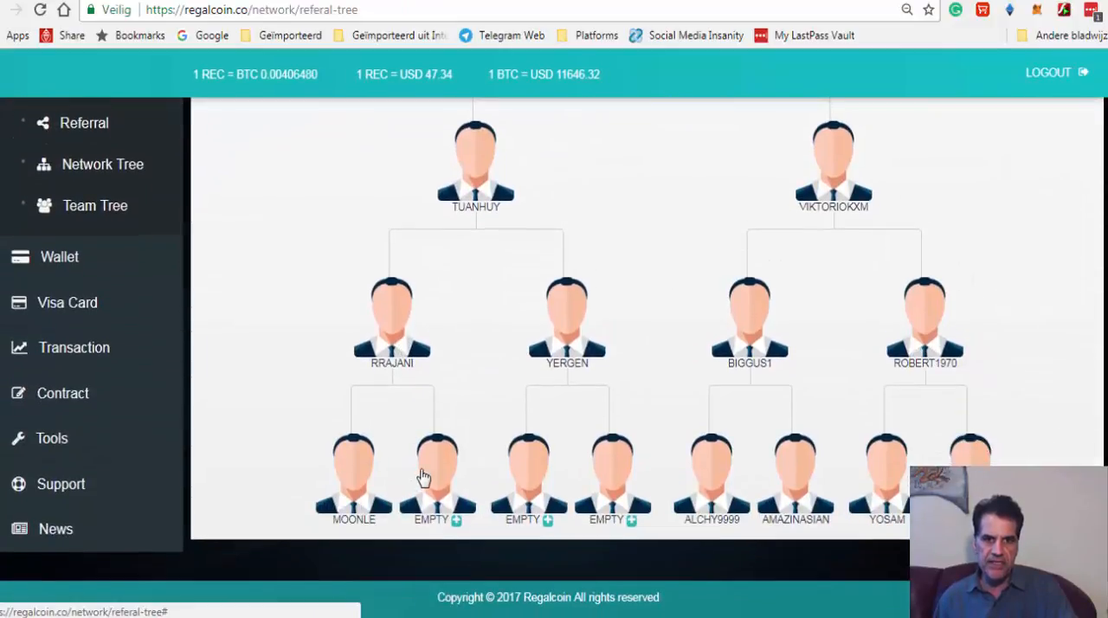
{"action": "mouse_move", "coordinate": [374, 371]}
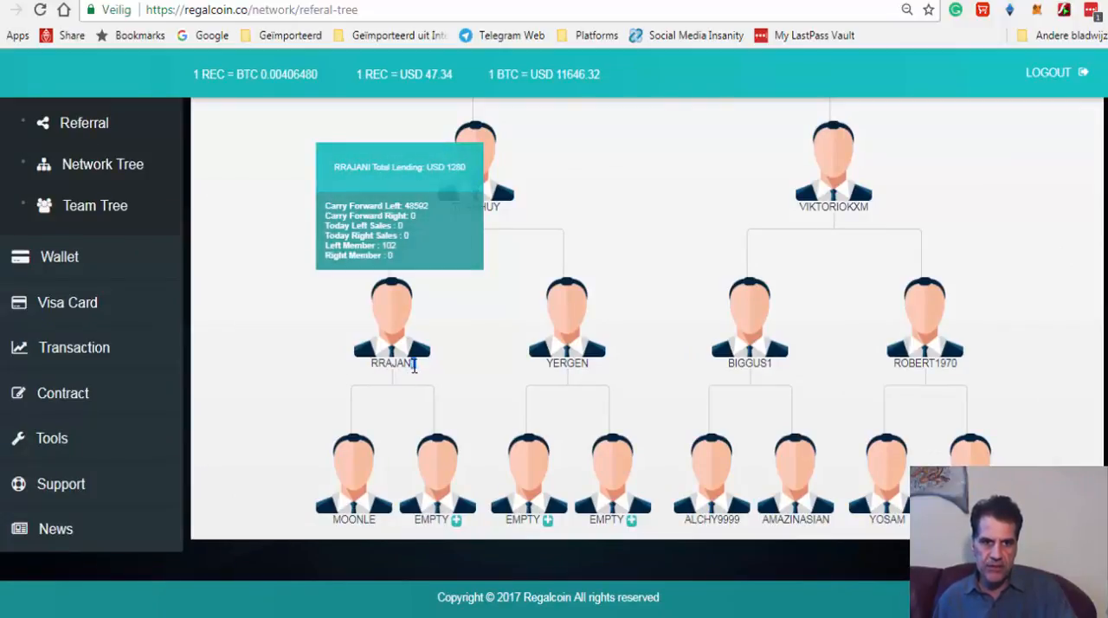
{"action": "double_click", "coordinate": [391, 363]}
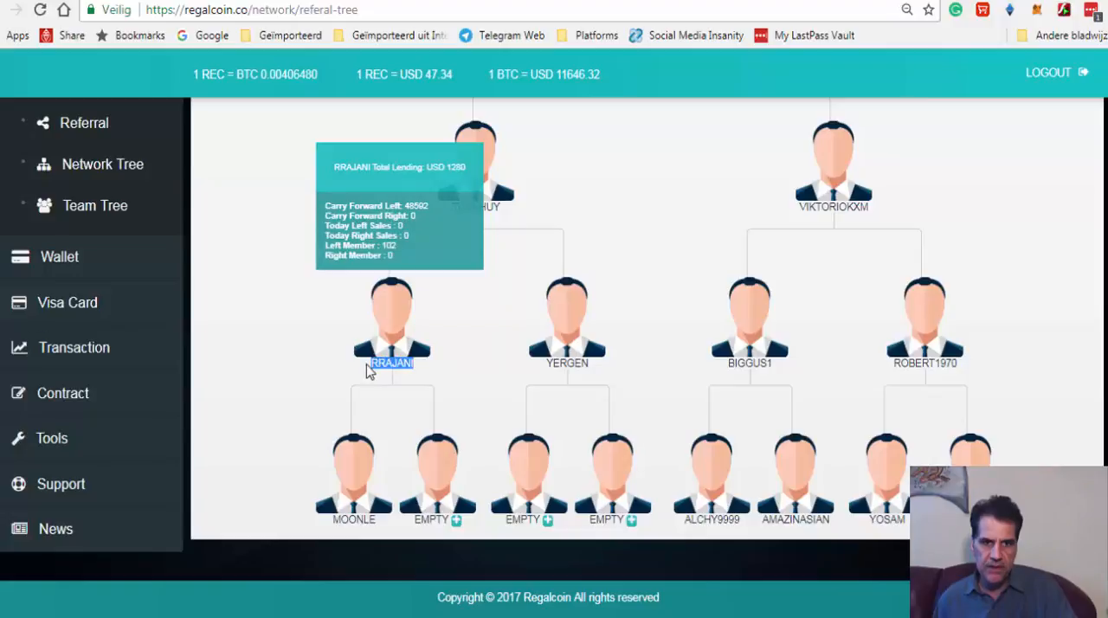
{"action": "right_click", "coordinate": [391, 361]}
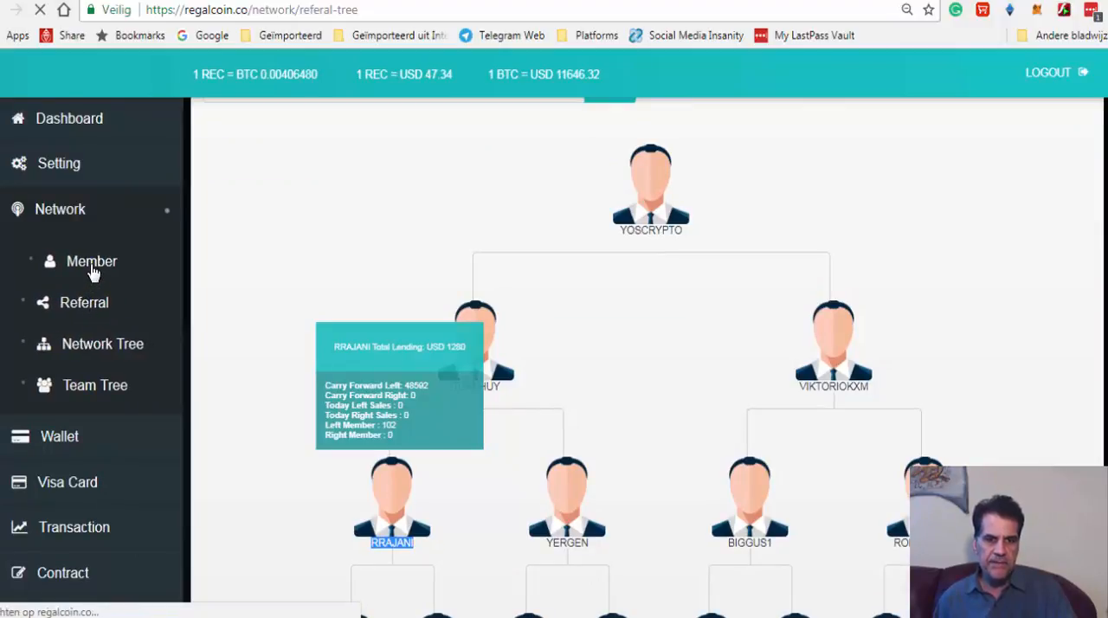
{"action": "left_click", "coordinate": [91, 261]}
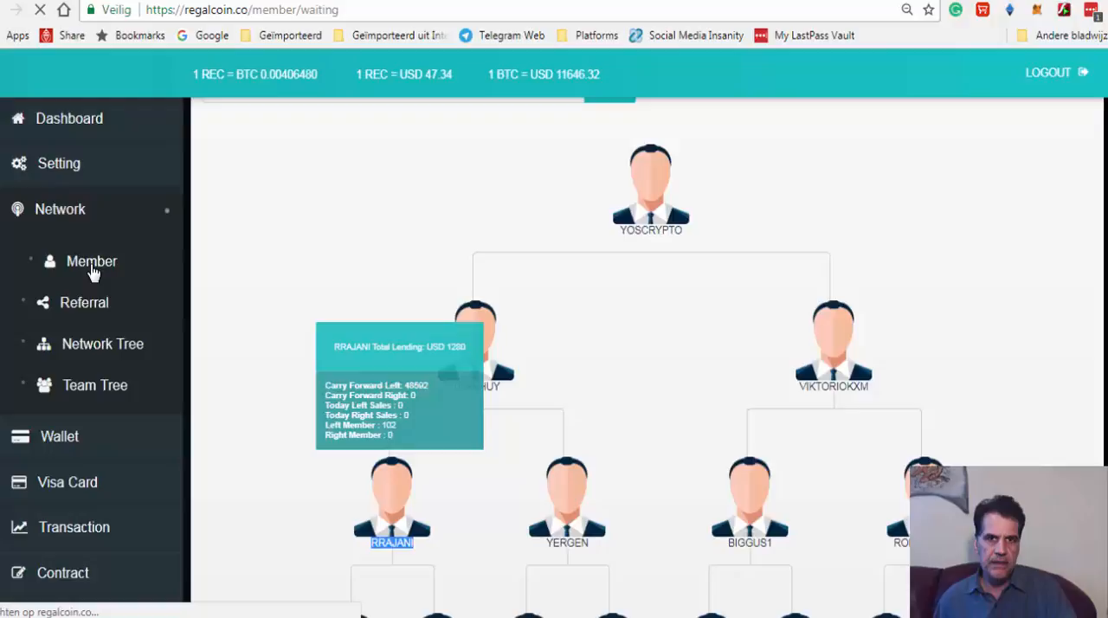
{"action": "left_click", "coordinate": [91, 261]}
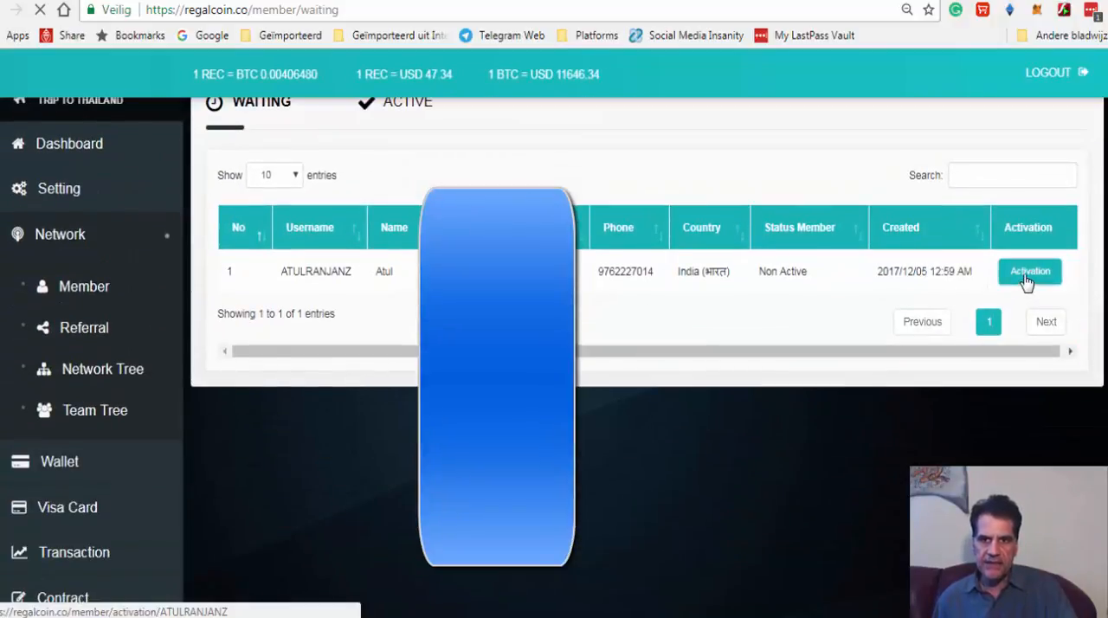
{"action": "left_click", "coordinate": [1029, 271]}
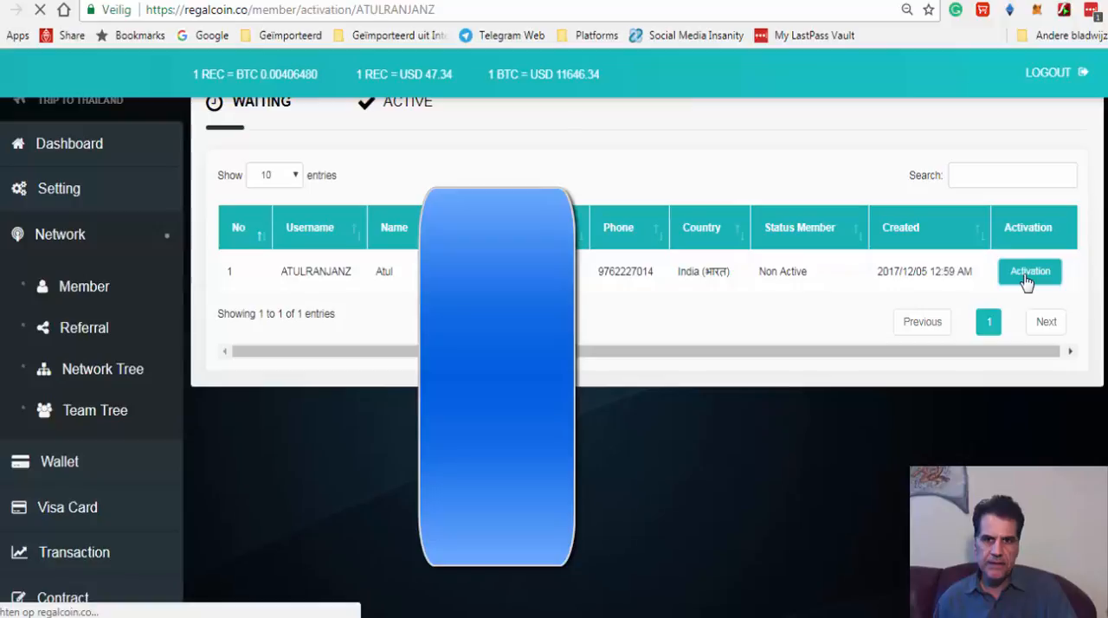
{"action": "left_click", "coordinate": [1029, 271]}
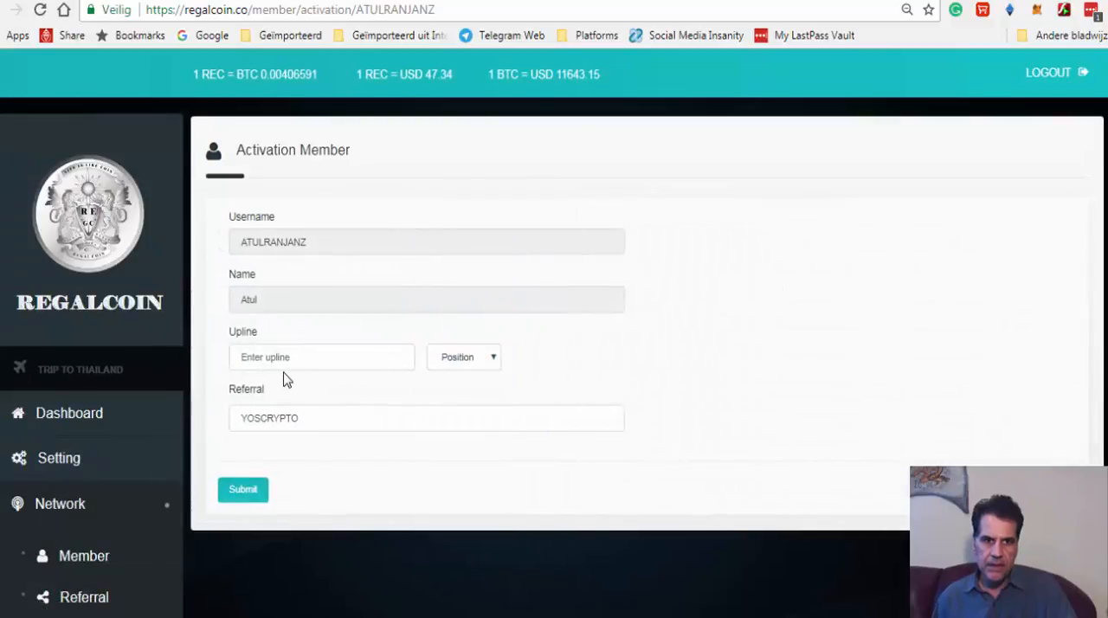
{"action": "left_click", "coordinate": [321, 356]}
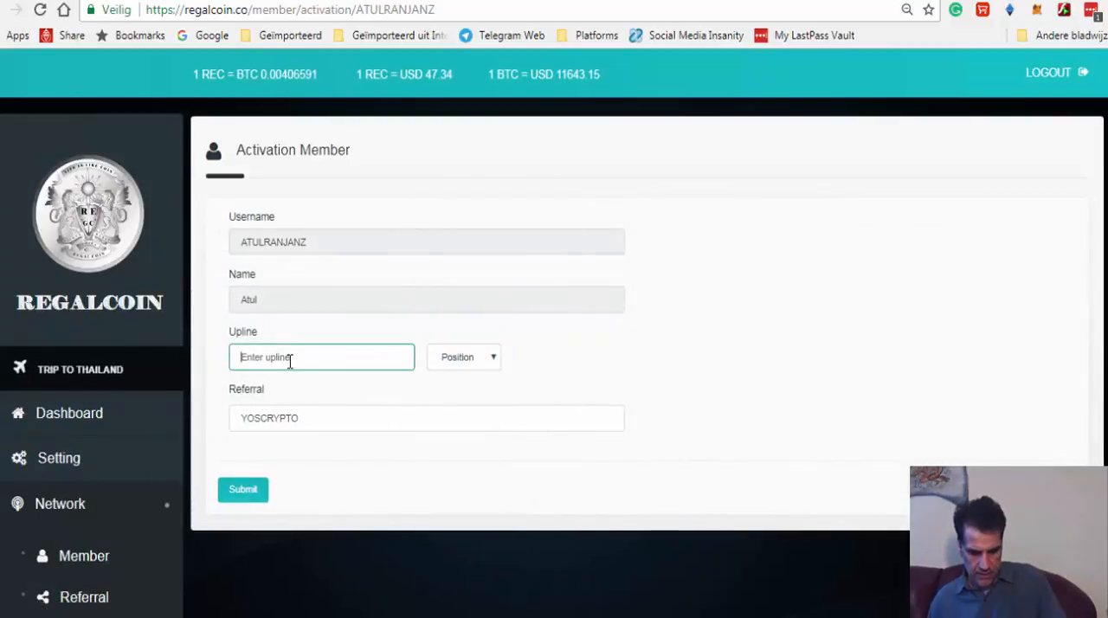
{"action": "type", "text": "RRAJANI"}
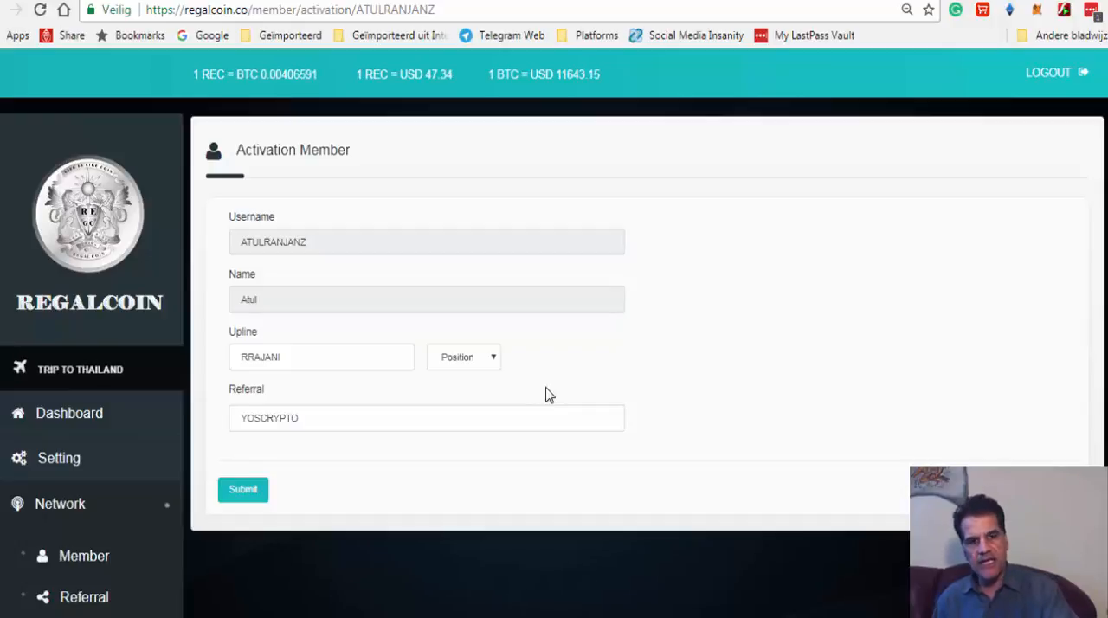
{"action": "left_click", "coordinate": [463, 356]}
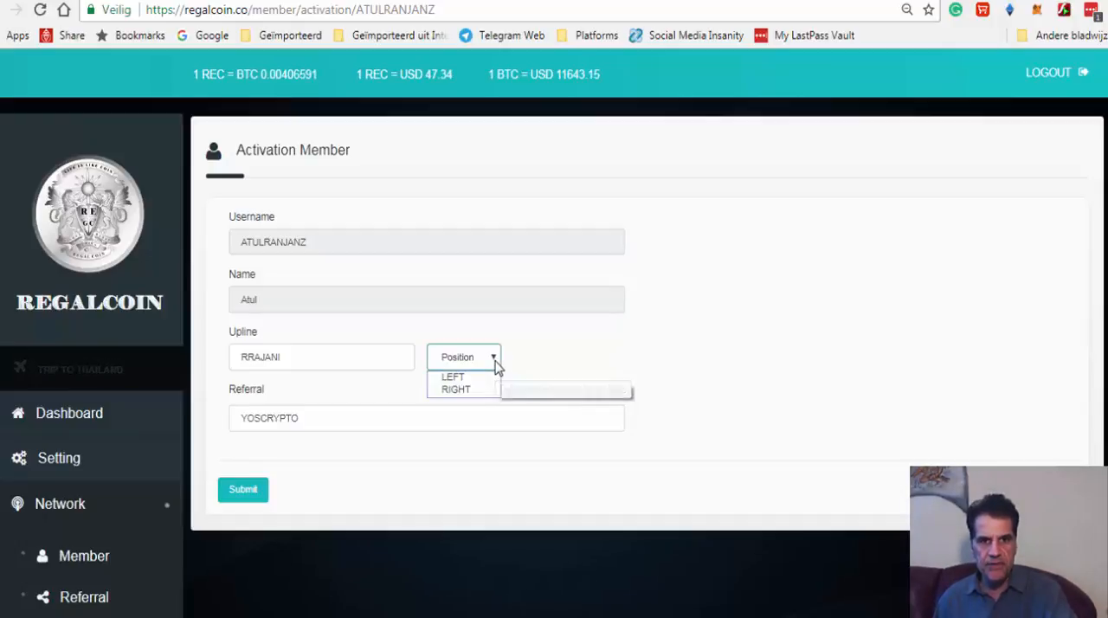
{"action": "left_click", "coordinate": [456, 388]}
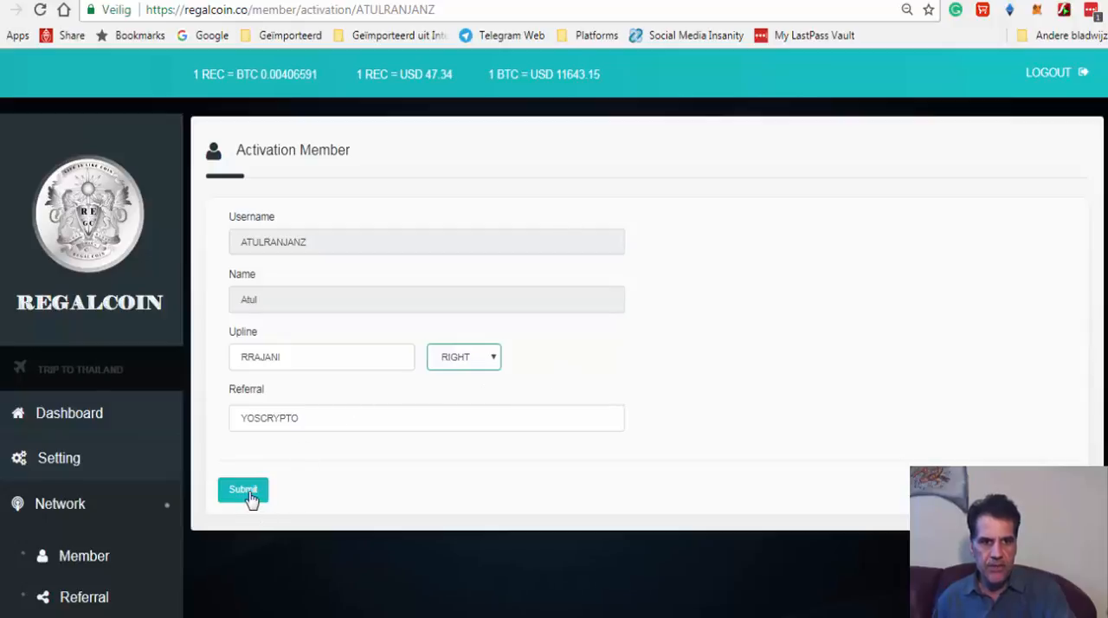
{"action": "left_click", "coordinate": [243, 489]}
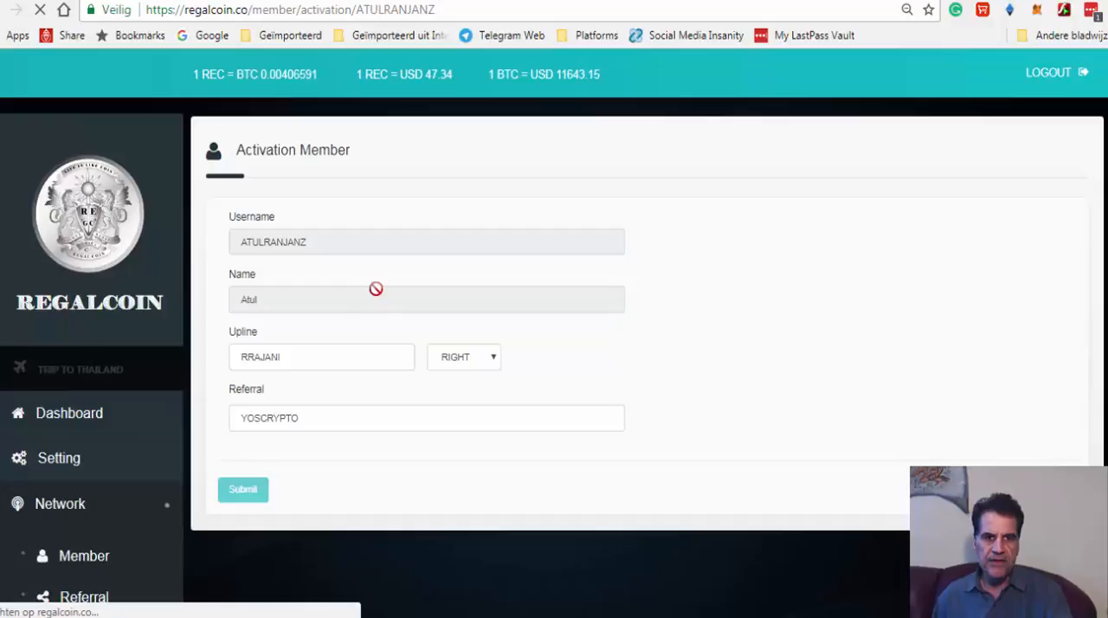
{"action": "mouse_move", "coordinate": [740, 341]}
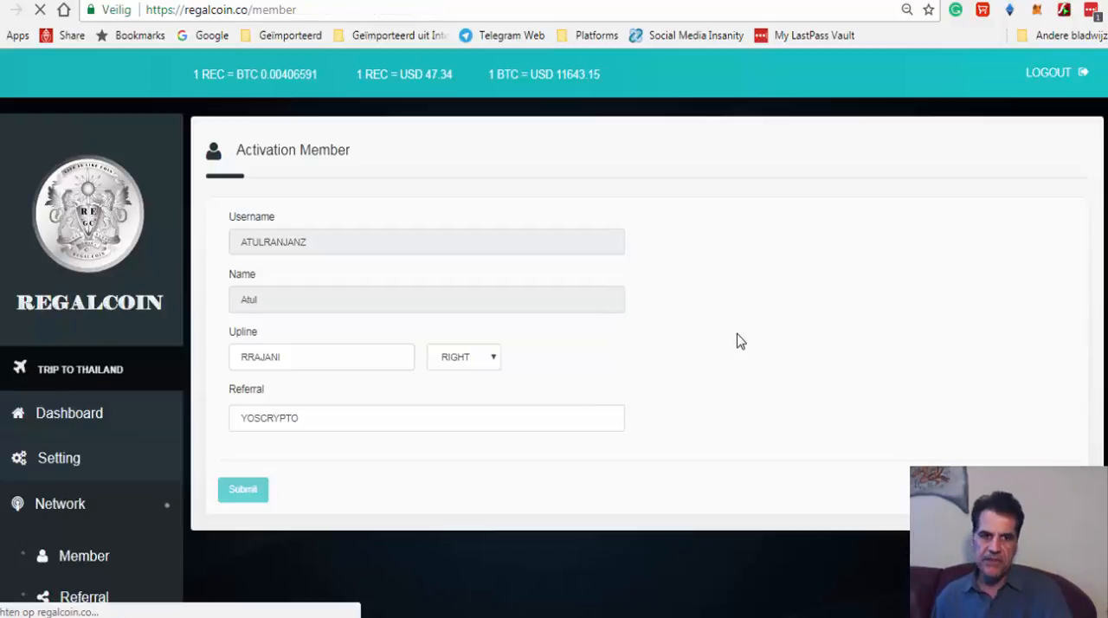
{"action": "left_click", "coordinate": [243, 489]}
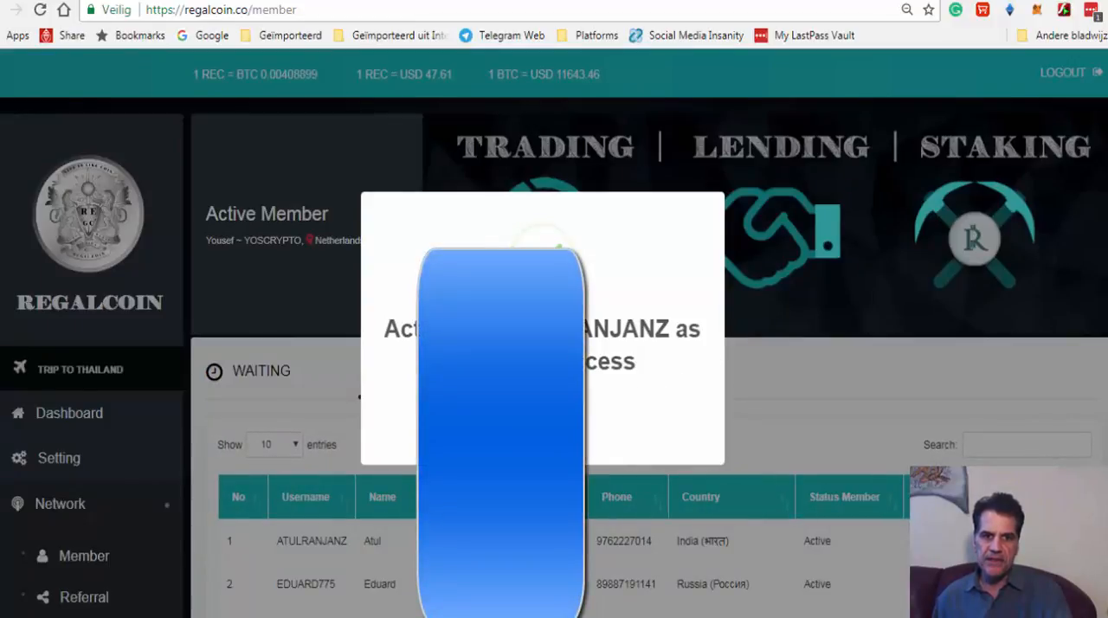
{"action": "scroll", "scroll_direction": "down", "scroll_amount": 3}
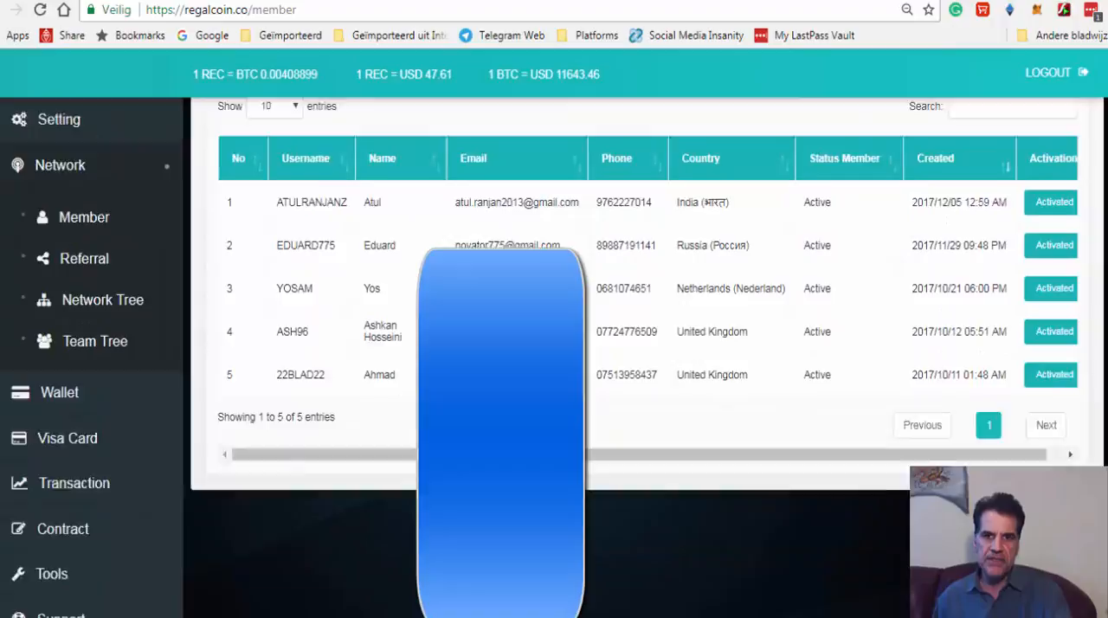
{"action": "scroll", "scroll_direction": "up", "scroll_amount": 3}
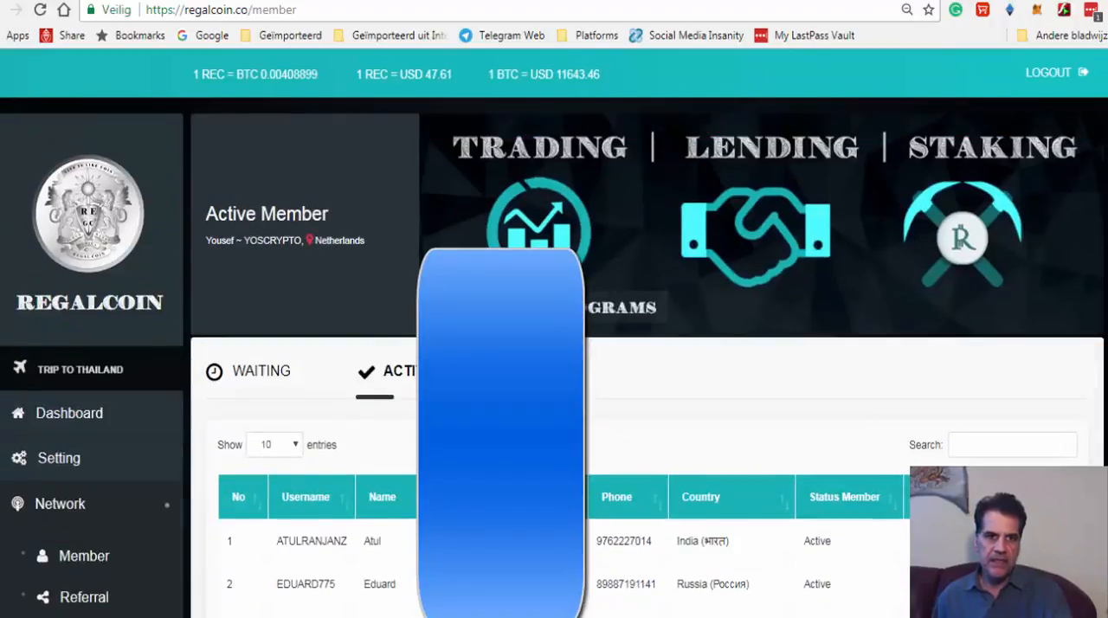
{"action": "mouse_move", "coordinate": [78, 509]}
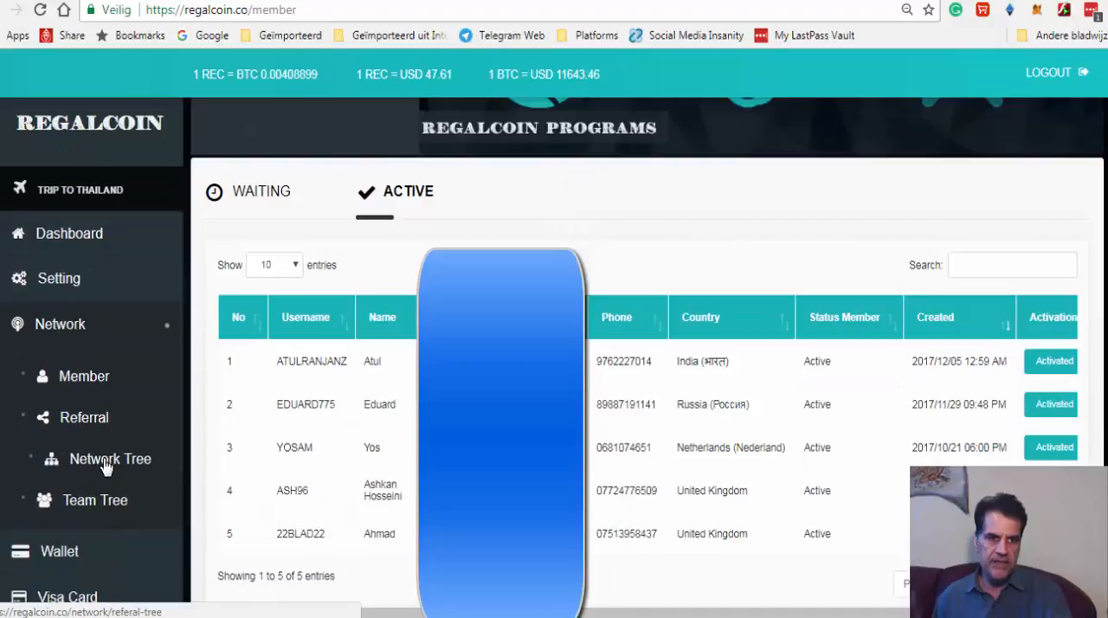
{"action": "left_click", "coordinate": [110, 459]}
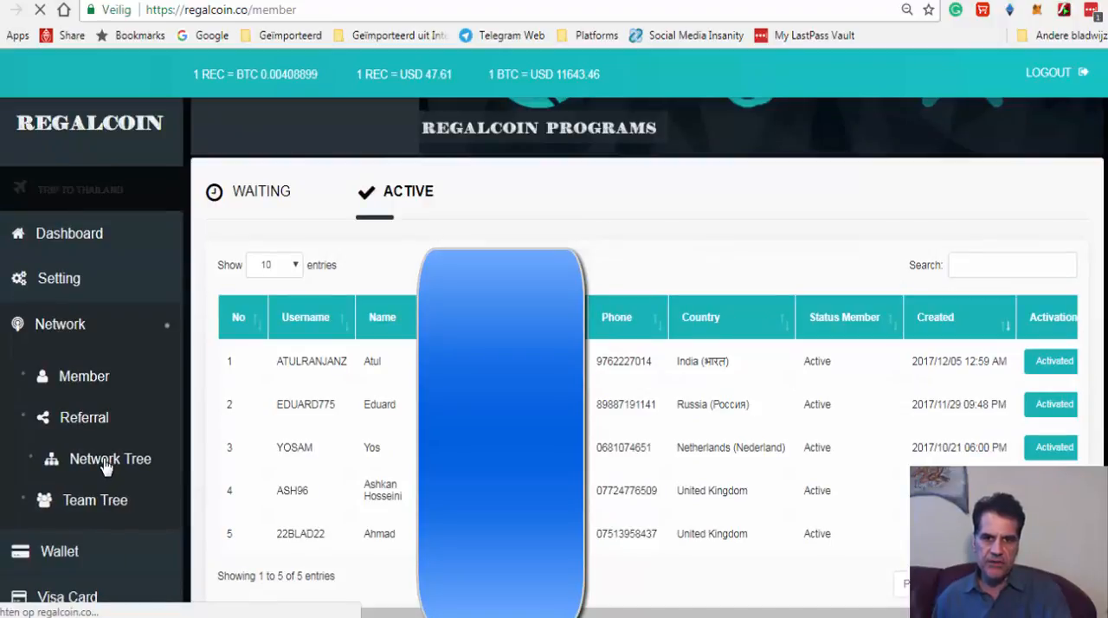
{"action": "left_click", "coordinate": [110, 458]}
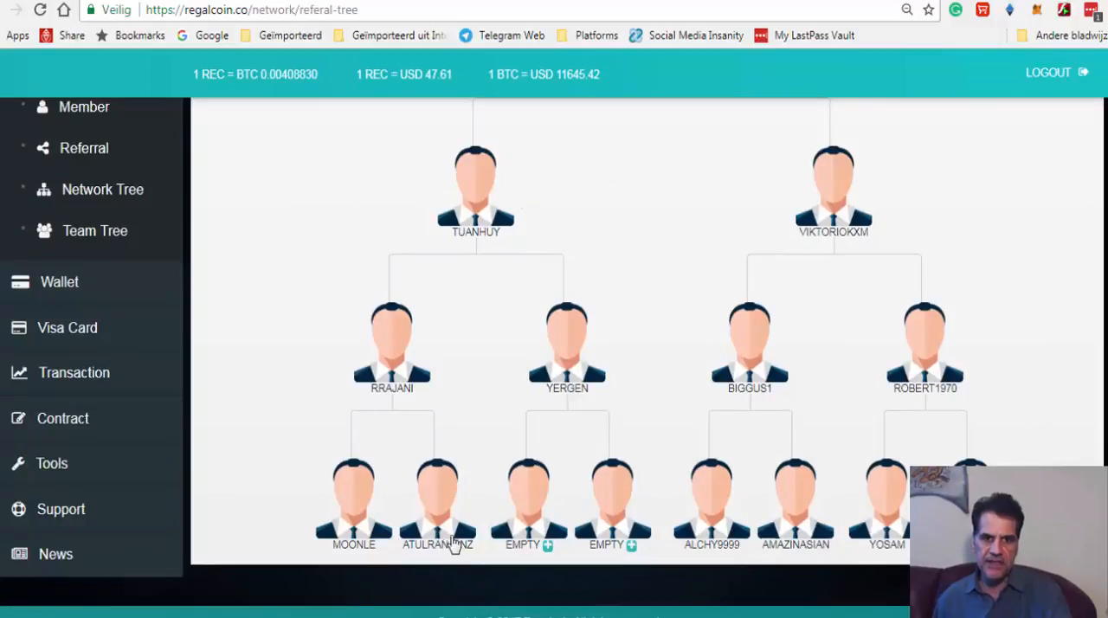
{"action": "mouse_move", "coordinate": [481, 286]}
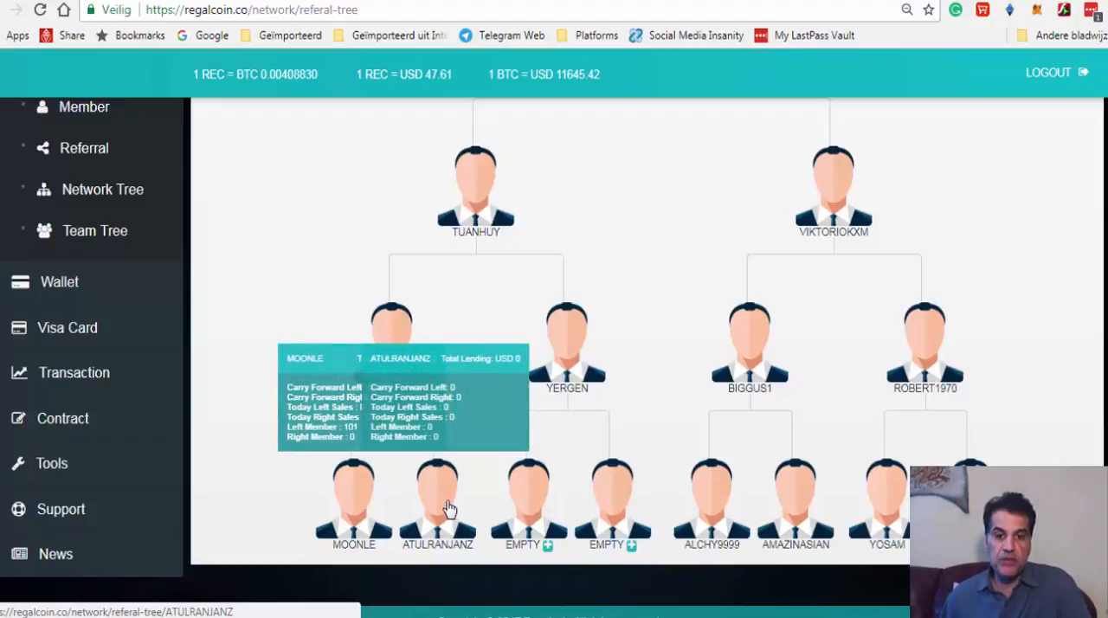
{"action": "scroll", "scroll_direction": "up", "scroll_amount": 3}
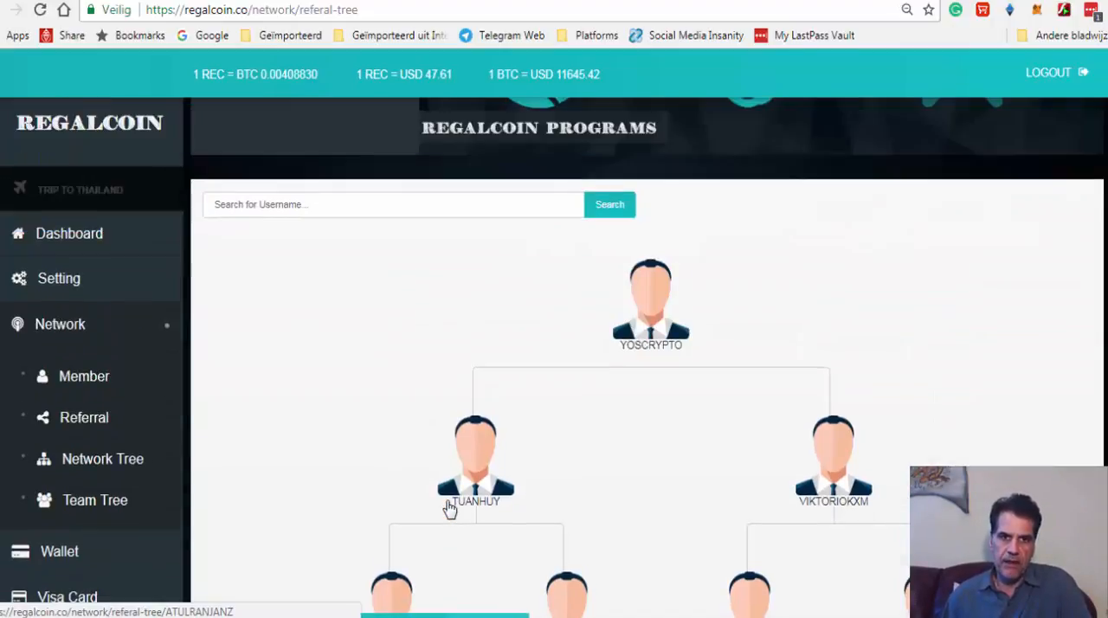
{"action": "scroll", "scroll_direction": "up", "scroll_amount": 3}
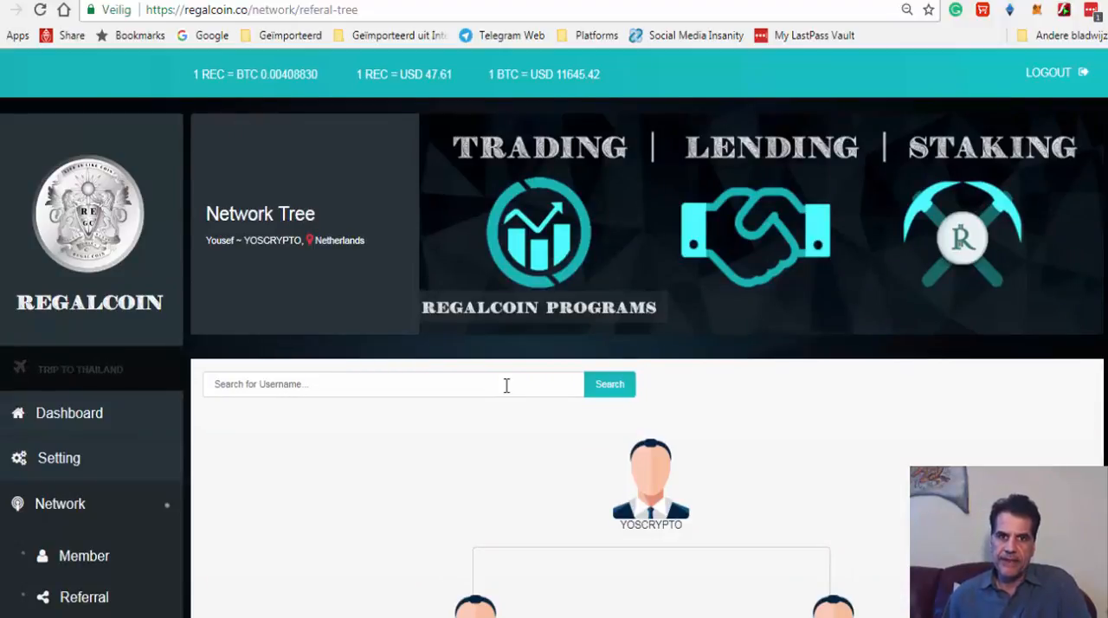
{"action": "mouse_move", "coordinate": [476, 597]}
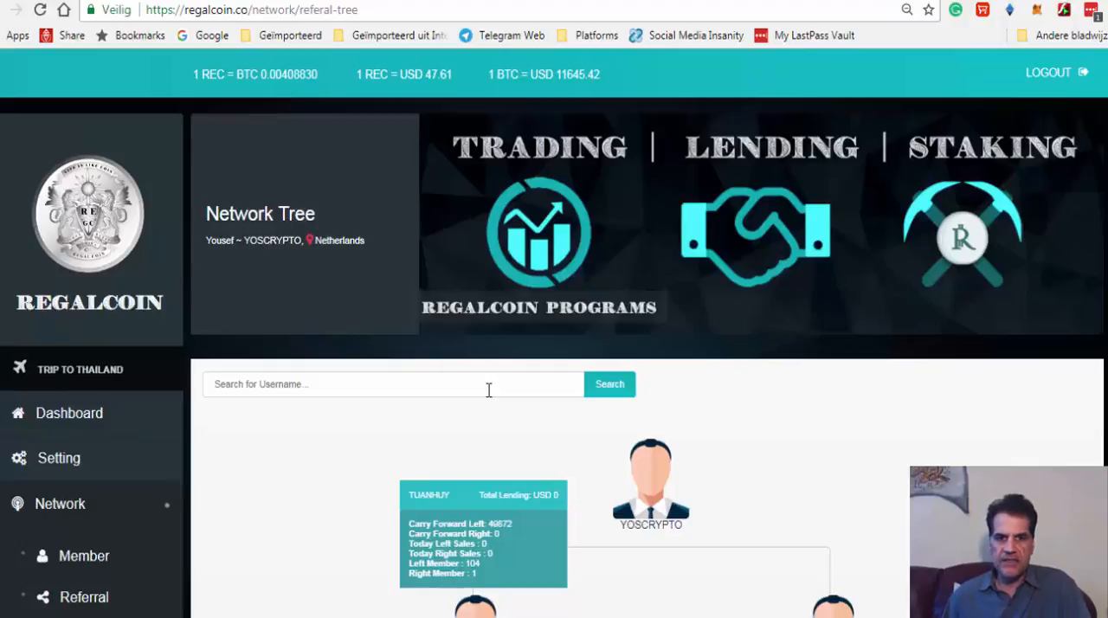
{"action": "scroll", "scroll_direction": "down", "scroll_amount": 3}
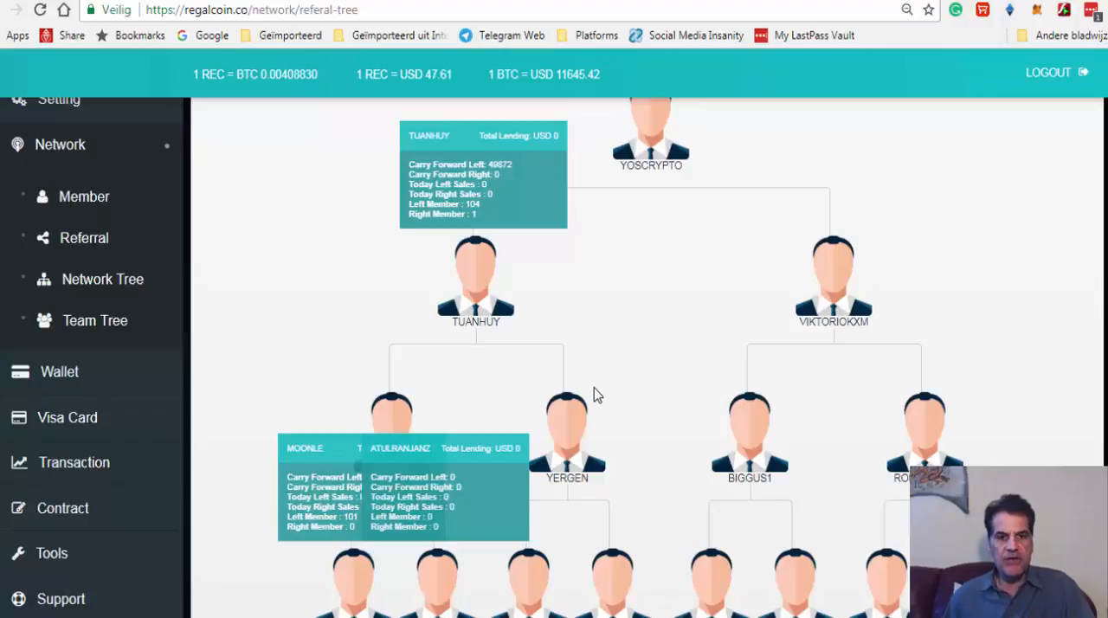
{"action": "scroll", "scroll_direction": "down", "scroll_amount": 3}
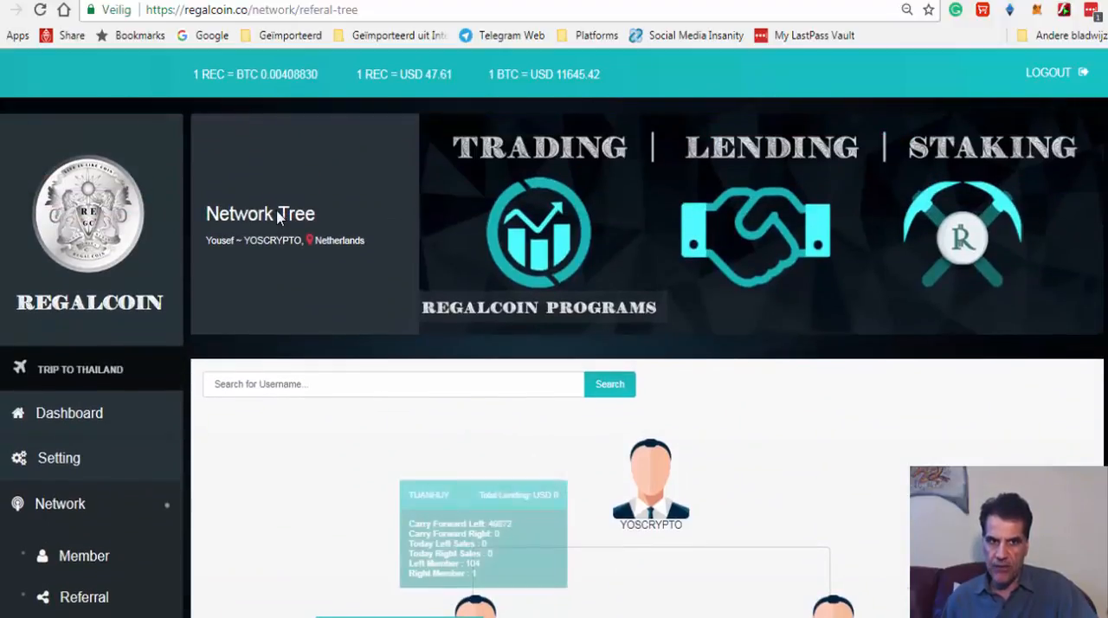
{"action": "scroll", "scroll_direction": "down", "scroll_amount": 3}
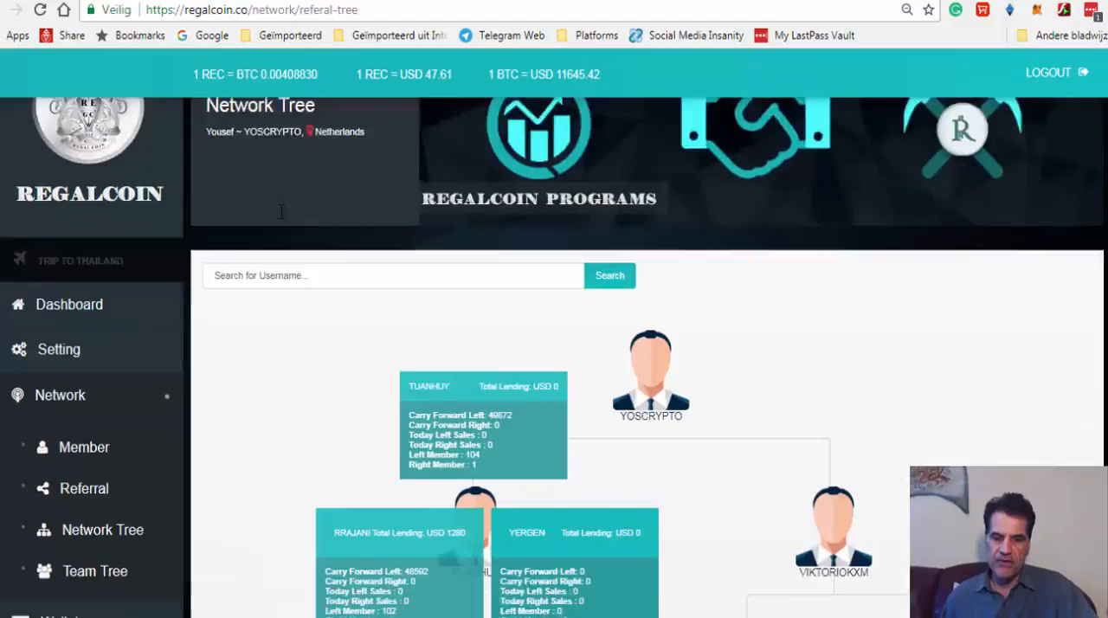
{"action": "scroll", "scroll_direction": "down", "scroll_amount": 3}
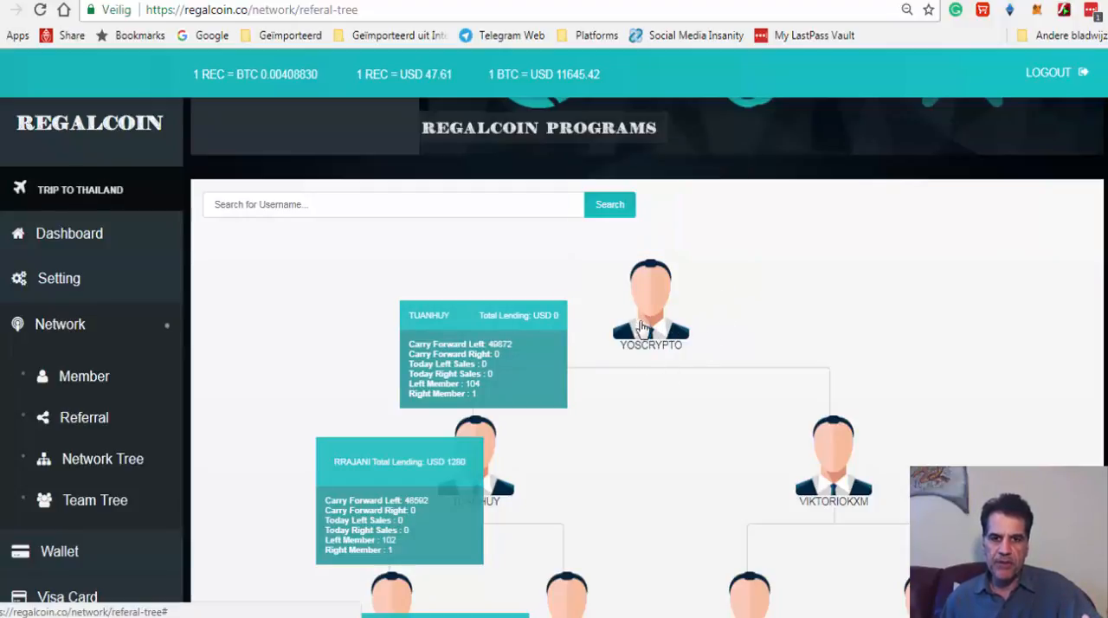
{"action": "scroll", "scroll_direction": "down", "scroll_amount": 3}
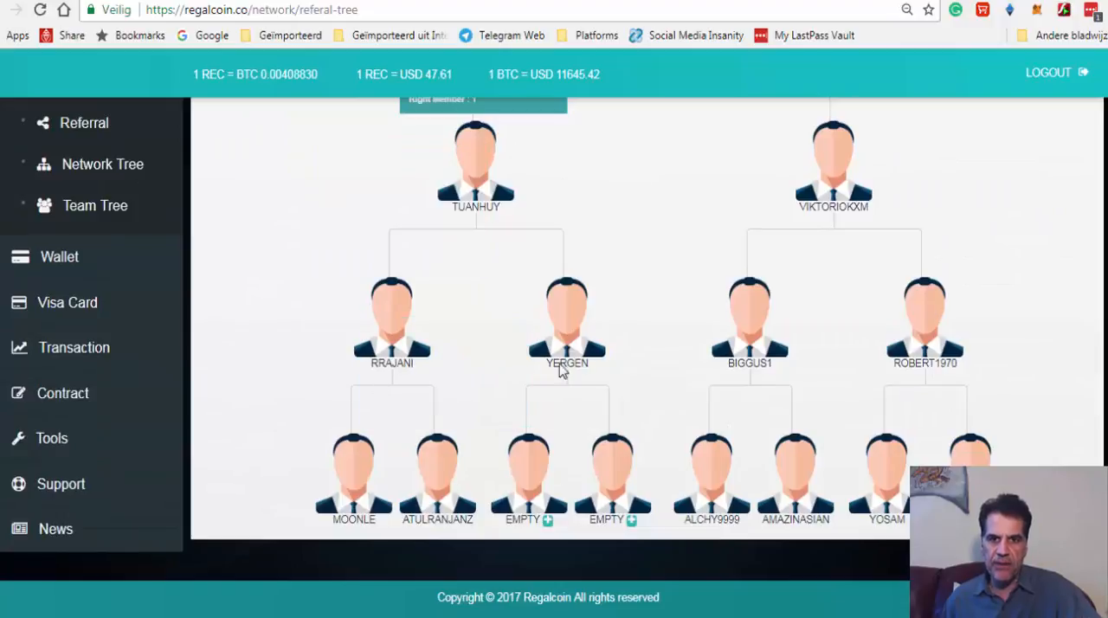
{"action": "mouse_move", "coordinate": [779, 515]}
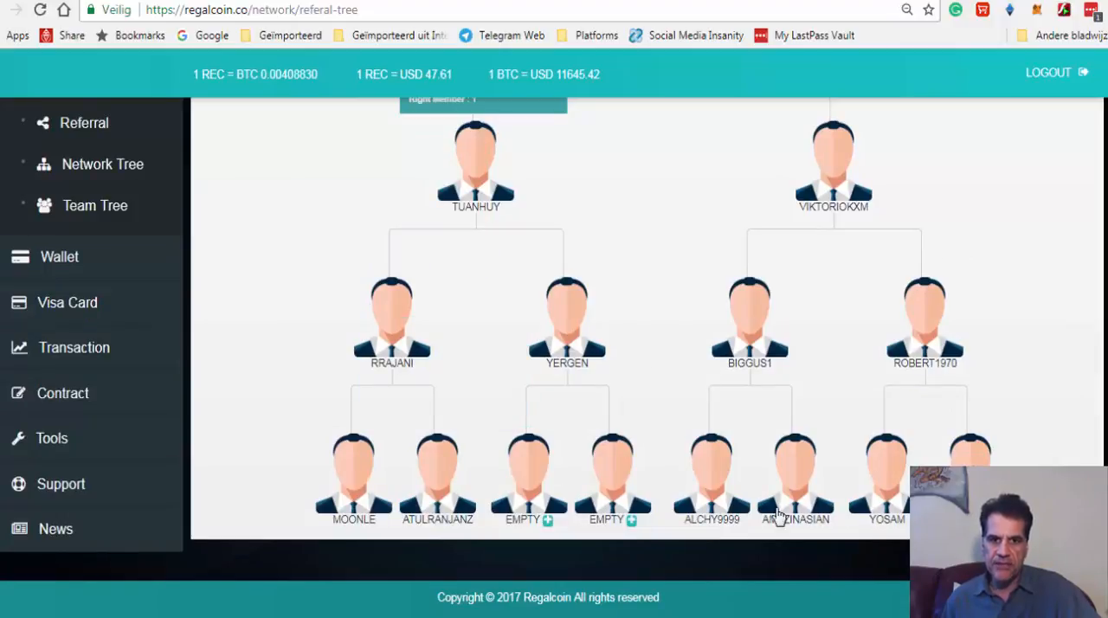
{"action": "mouse_move", "coordinate": [534, 483]}
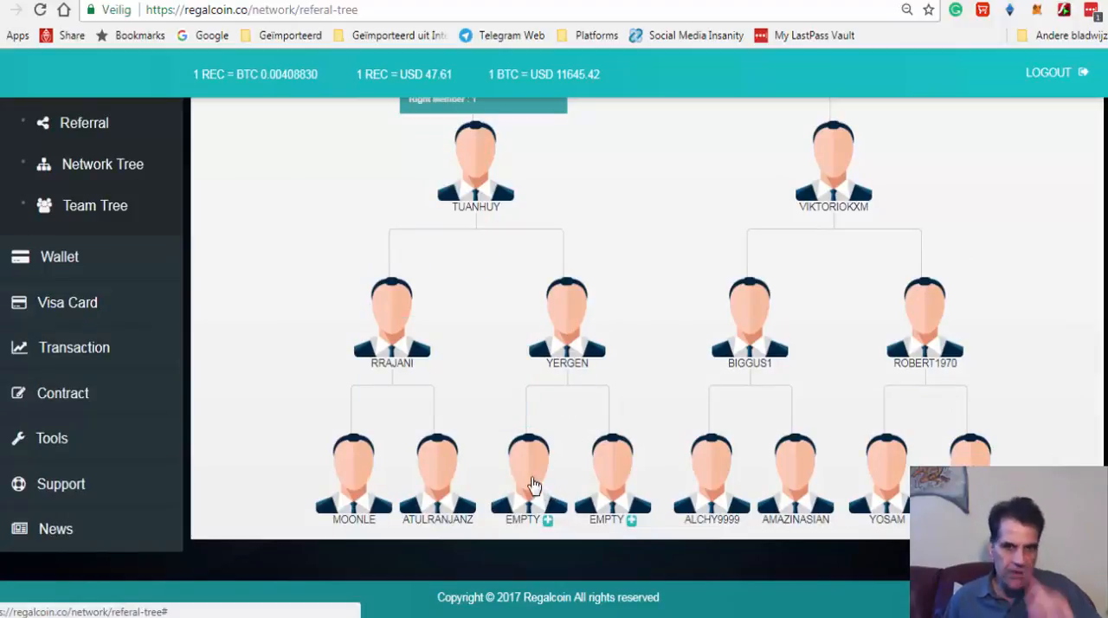
{"action": "mouse_move", "coordinate": [437, 468]}
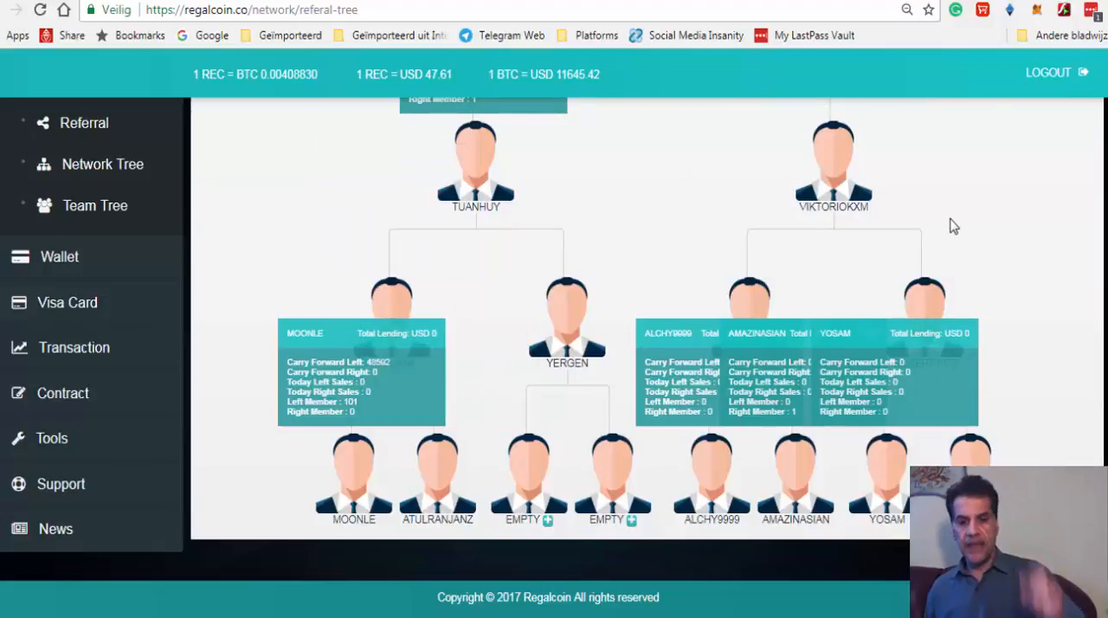
{"action": "mouse_move", "coordinate": [947, 235]}
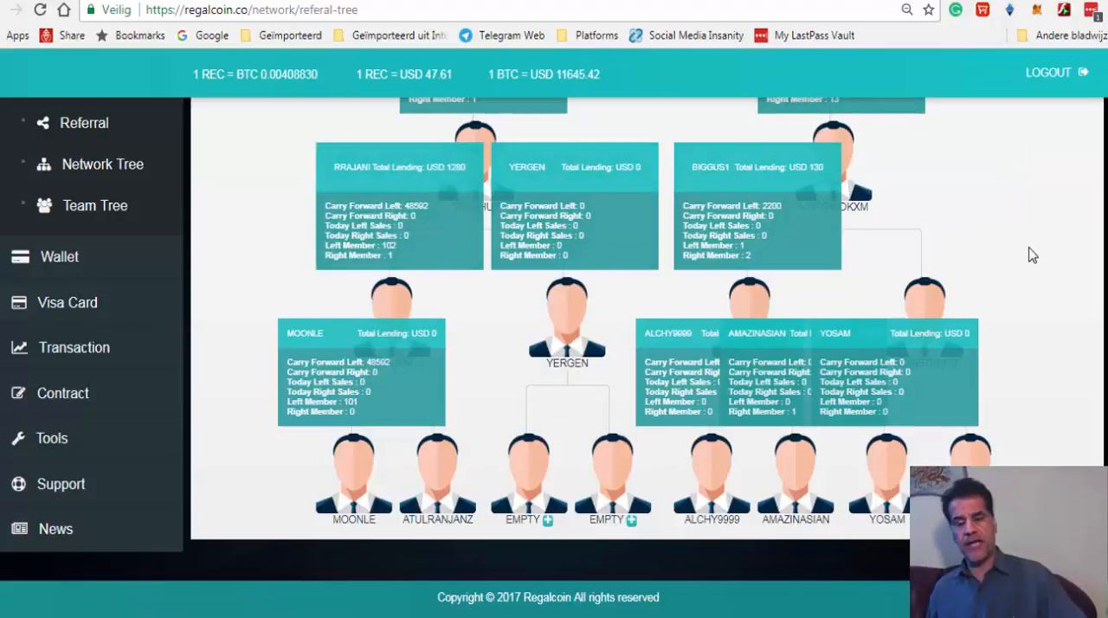
{"action": "mouse_move", "coordinate": [949, 164]}
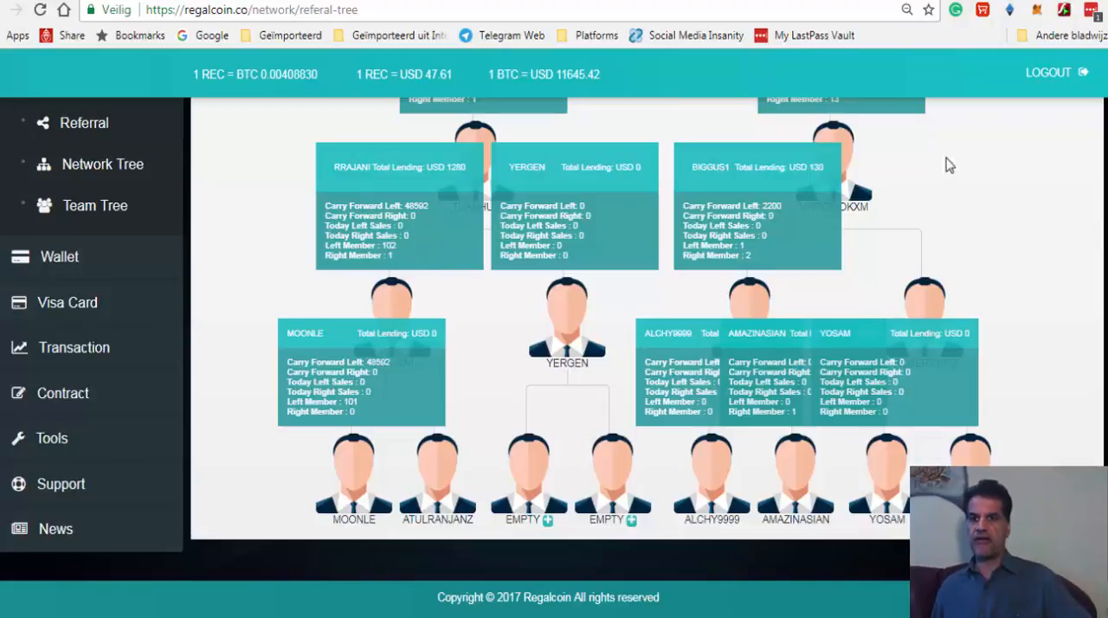